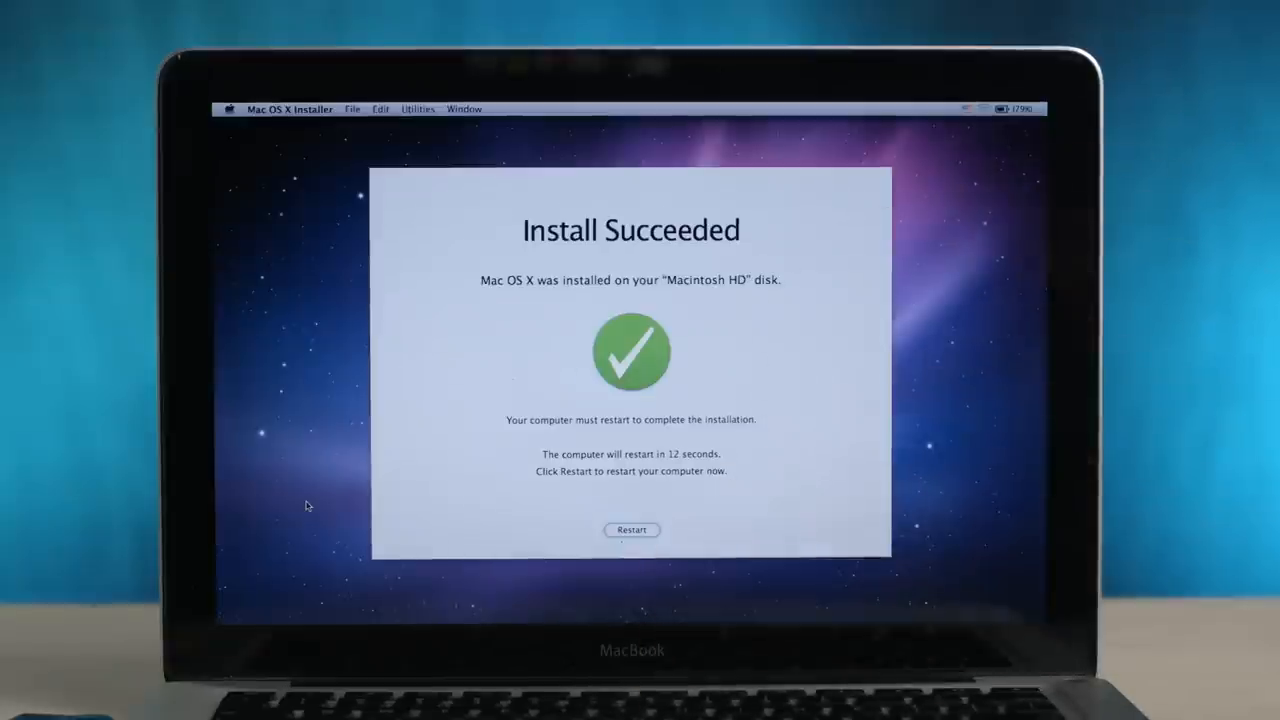
- Restart the Mac from the Install Succeeded screen to reach the setup welcome
{"action": "left_click", "coordinate": [632, 528]}
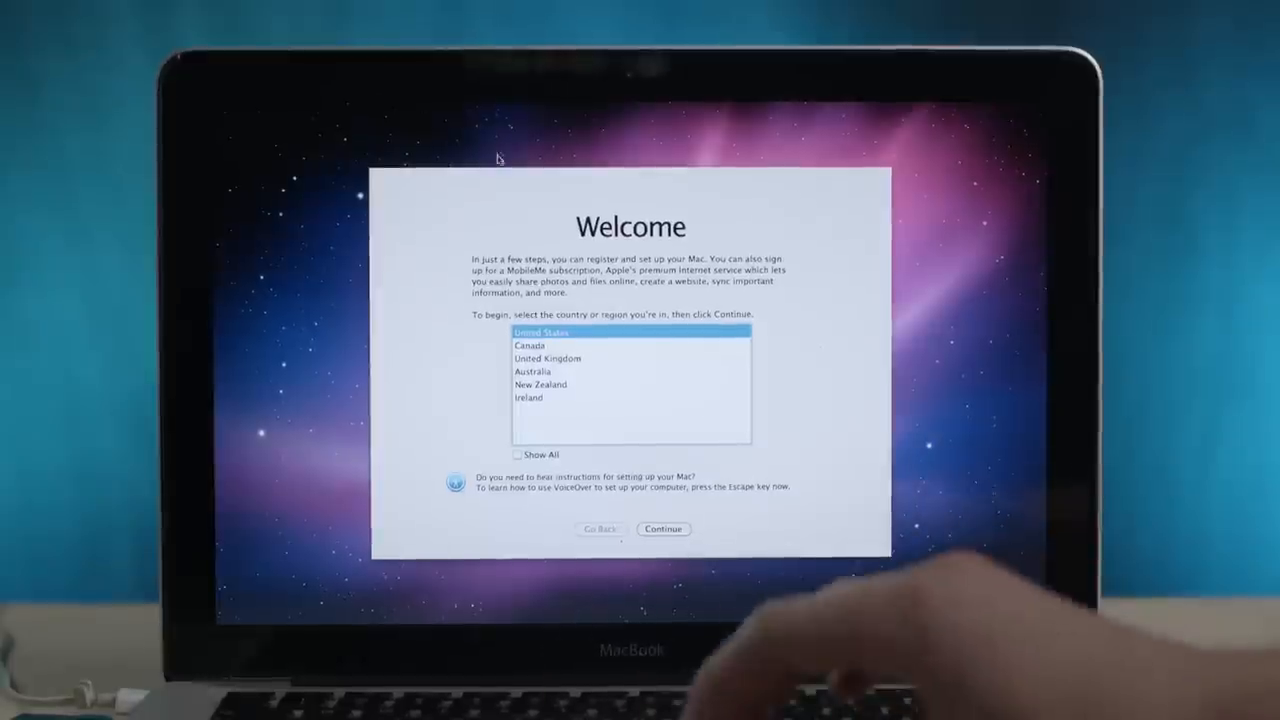
- Accept United States, the default keyboard layout, and no information transfer
{"action": "left_click", "coordinate": [664, 528]}
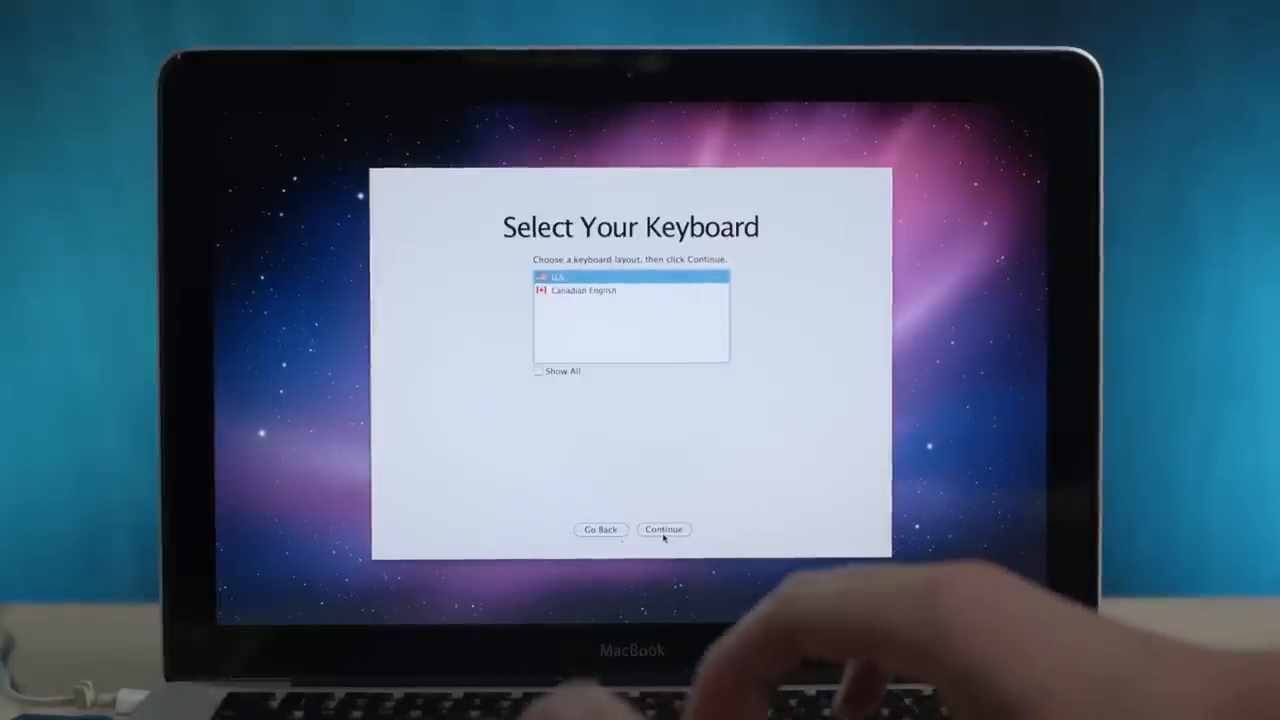
{"action": "left_click", "coordinate": [664, 528]}
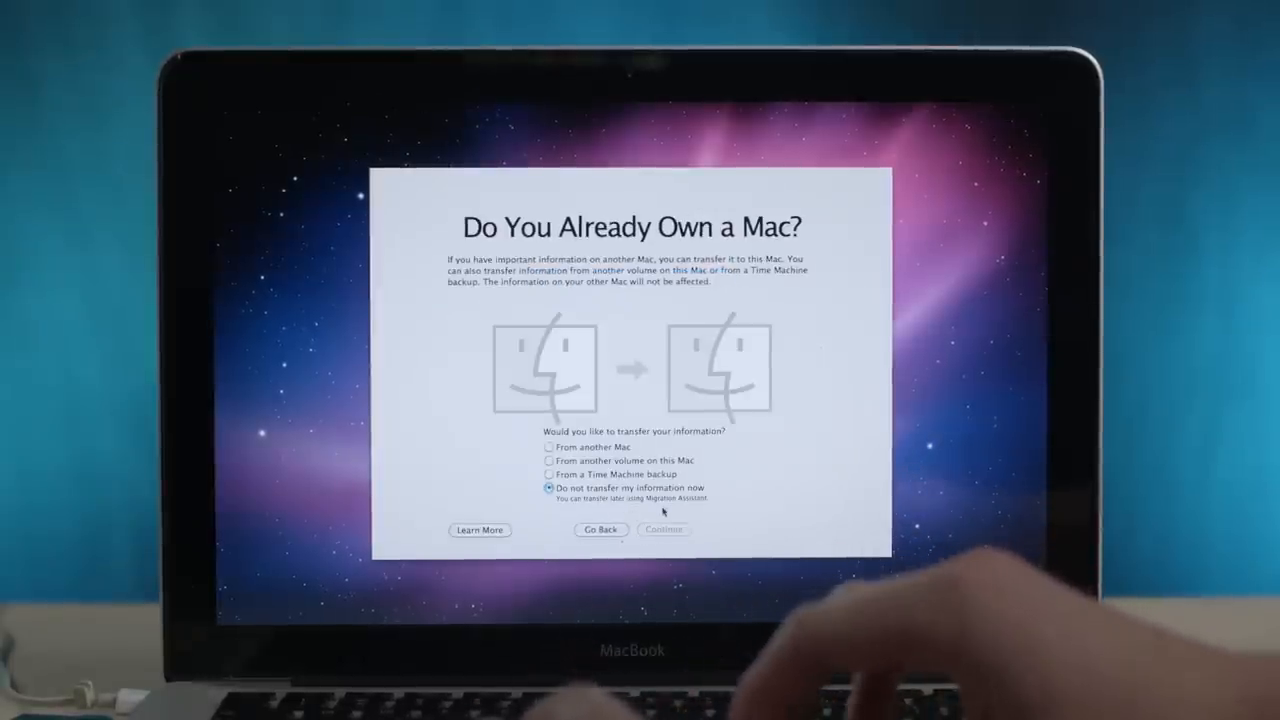
{"action": "left_click", "coordinate": [664, 528]}
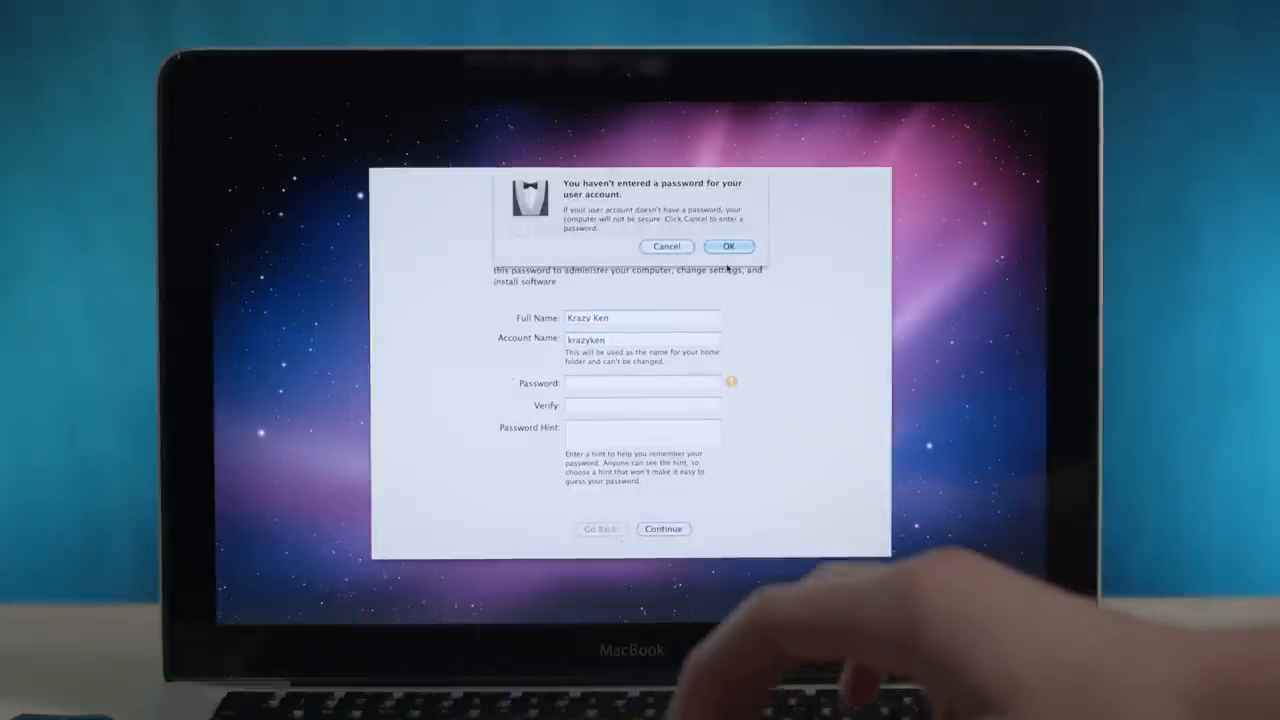
- Create the Krazy Ken account with no password, accepting the warning
{"action": "left_click", "coordinate": [728, 246]}
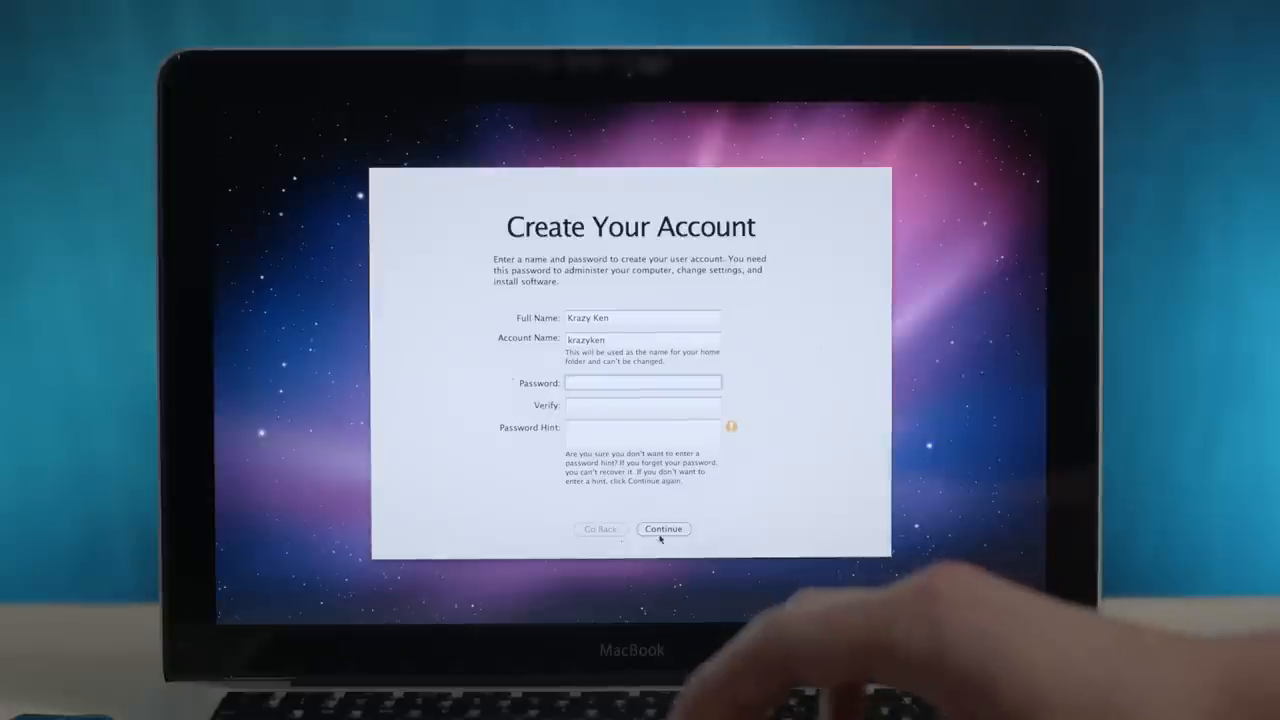
{"action": "left_click", "coordinate": [664, 528]}
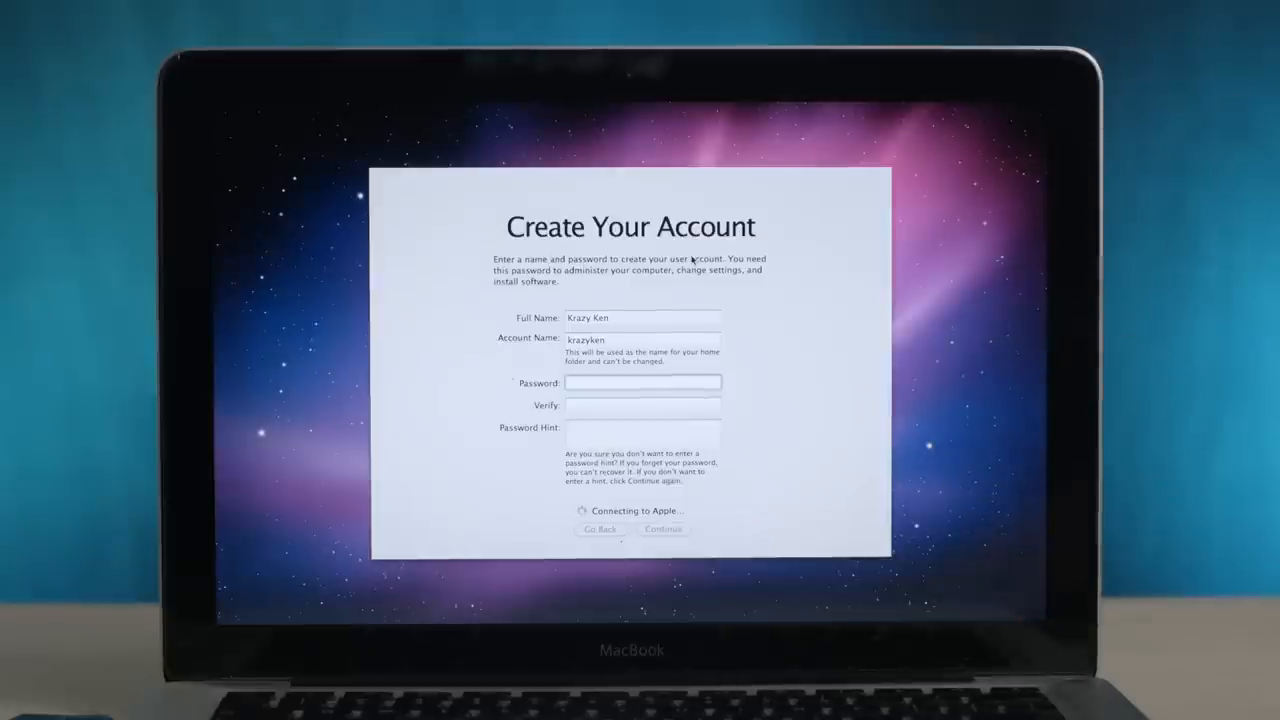
{"action": "left_click", "coordinate": [664, 528]}
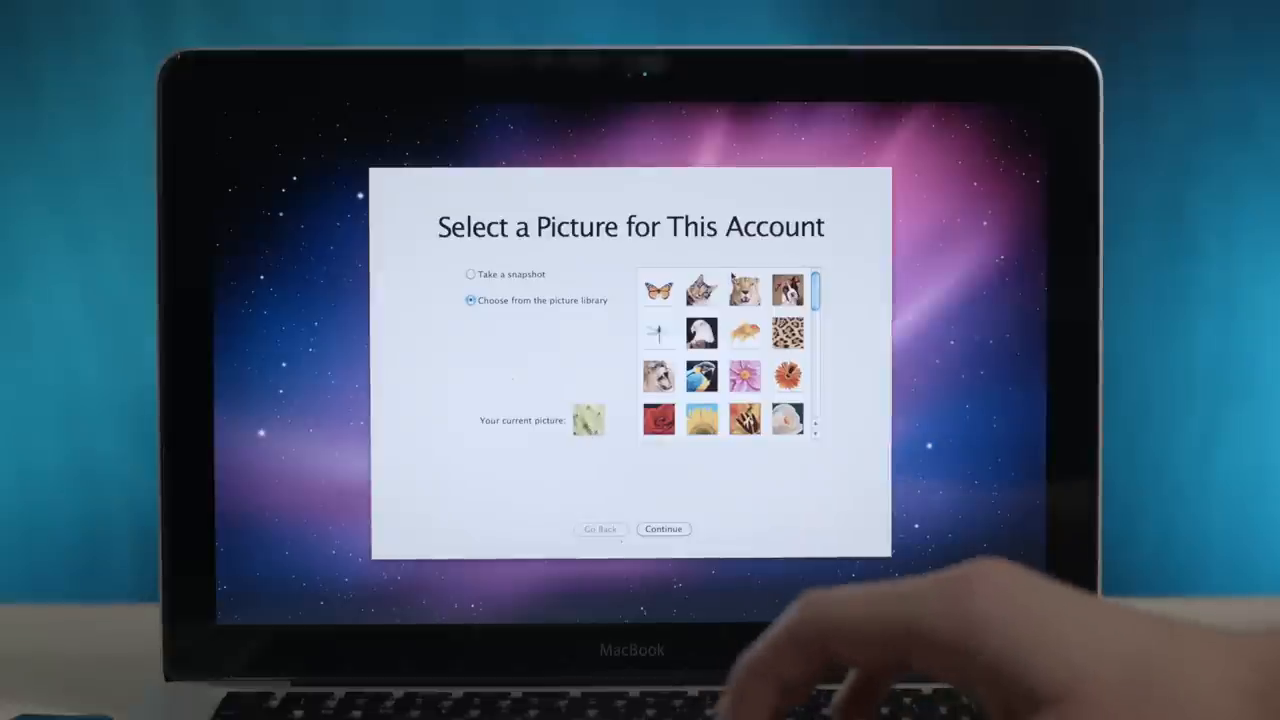
- Use the eagle account picture, accept the time zone and closest city, and reach the desktop
{"action": "left_click", "coordinate": [744, 290]}
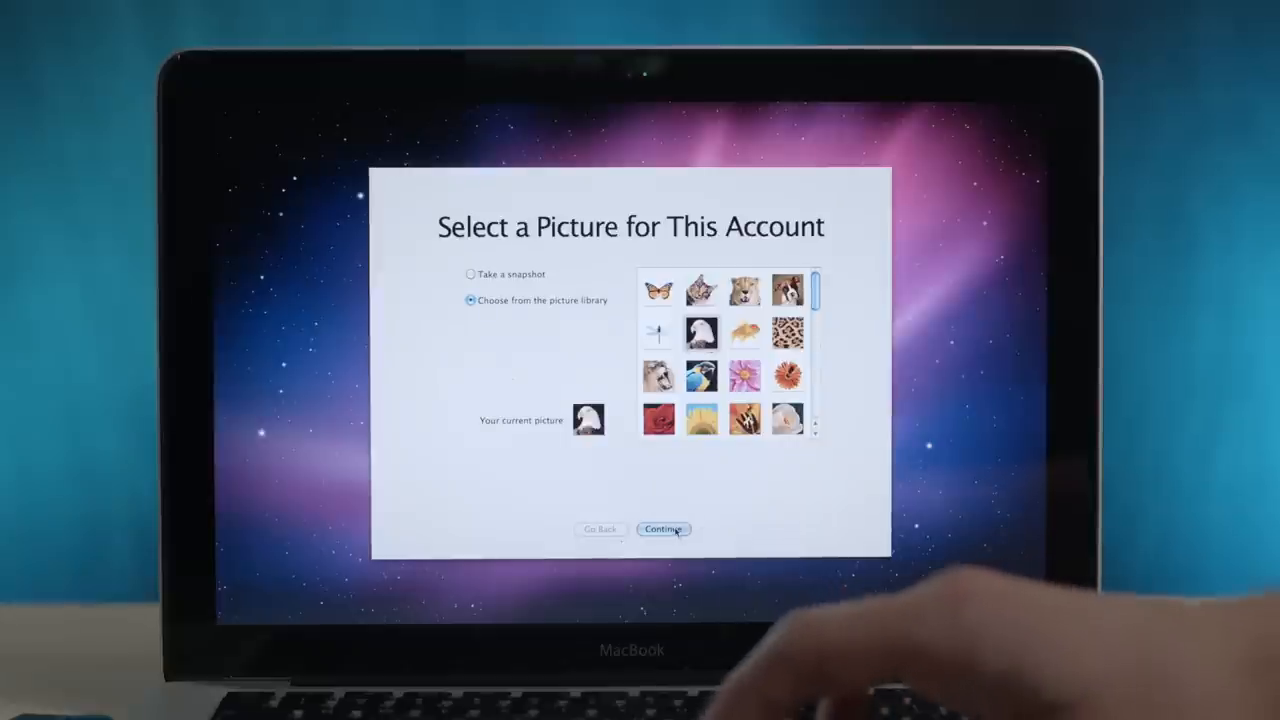
{"action": "left_click", "coordinate": [664, 528]}
{"action": "type", "text": "Chic"}
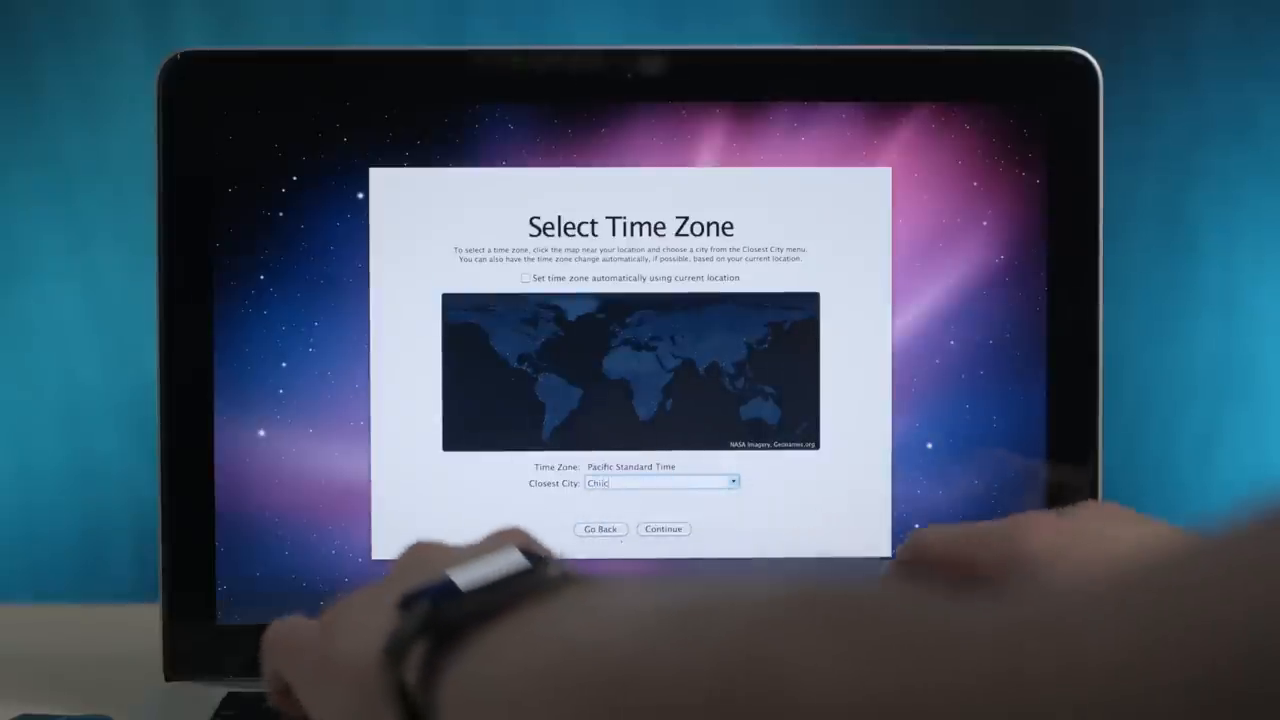
{"action": "left_click", "coordinate": [664, 528]}
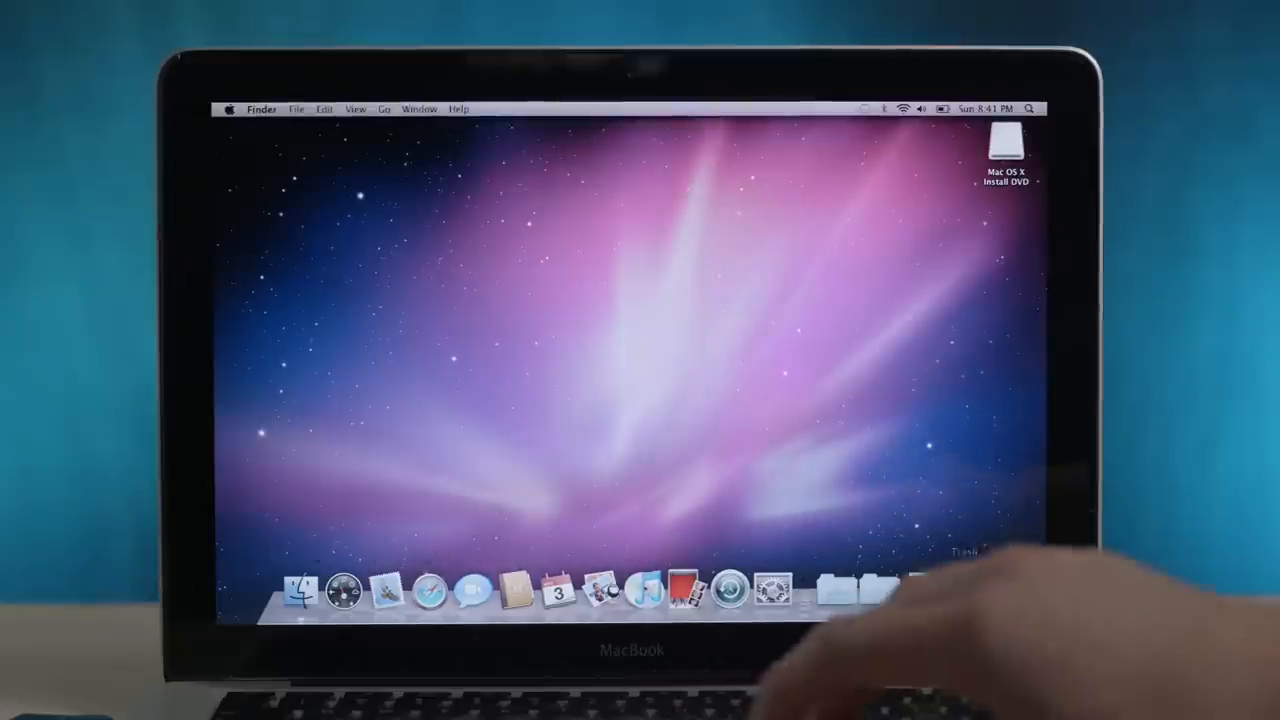
- Review About This Mac showing Mac OS X 10.6, then close the overview
{"action": "left_click", "coordinate": [228, 108]}
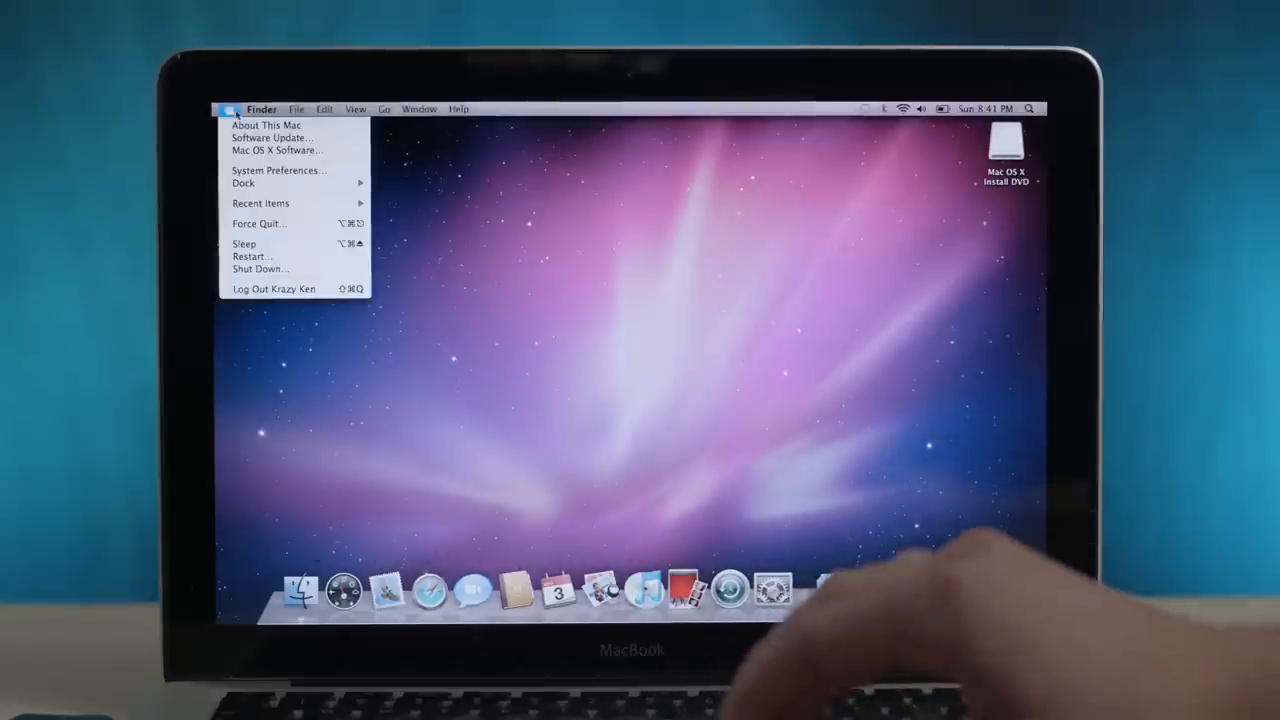
{"action": "left_click", "coordinate": [268, 124]}
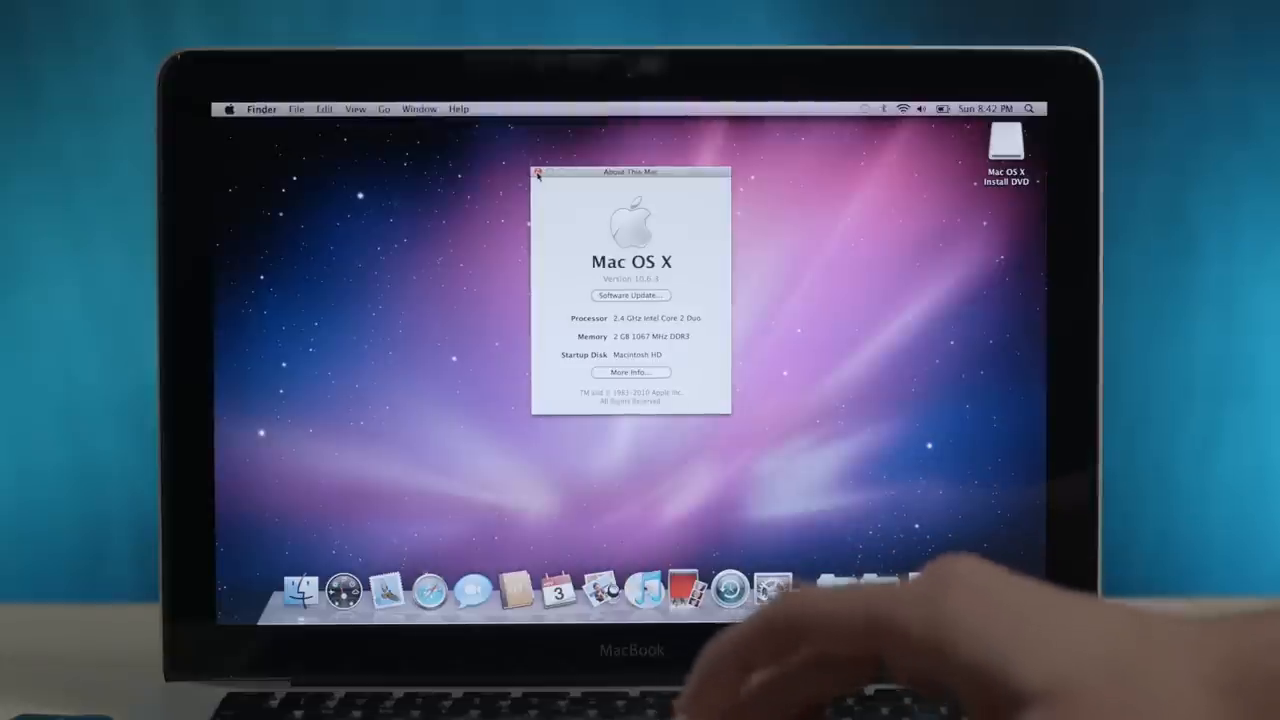
{"action": "left_click", "coordinate": [538, 172]}
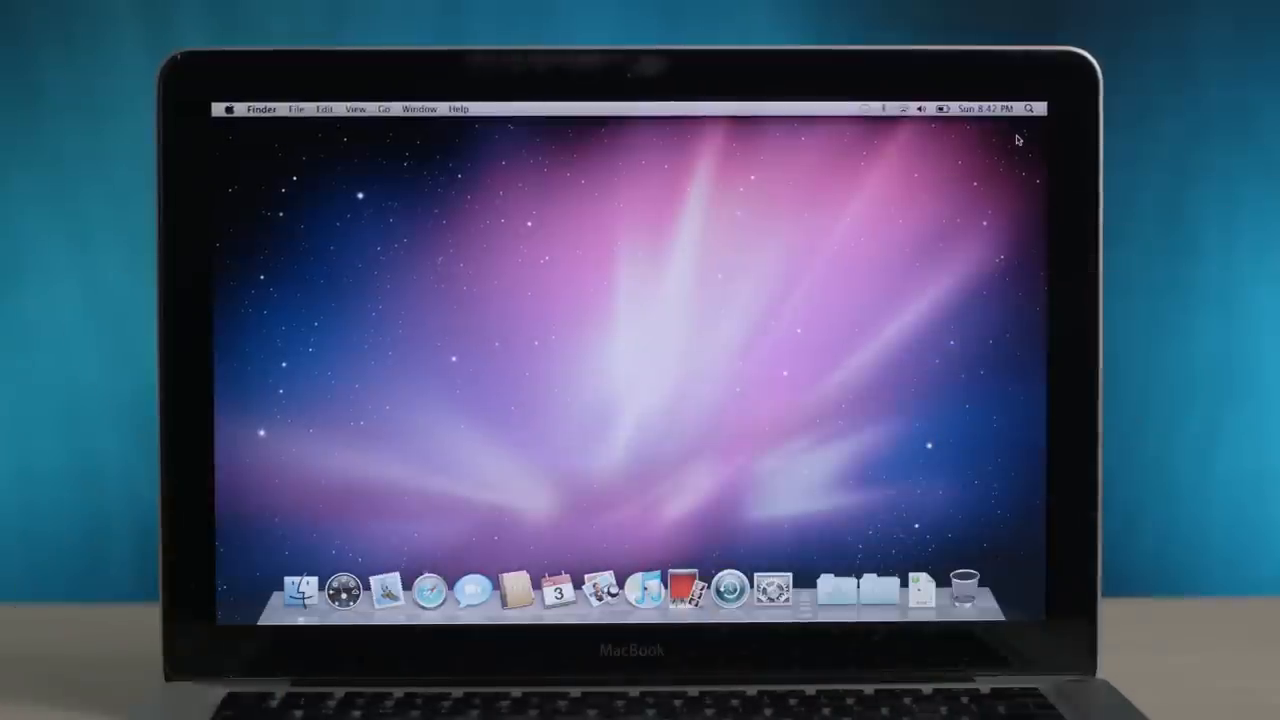
- Launch Safari and search the web for 'blackmagic disk speed test'
{"action": "left_click", "coordinate": [470, 588]}
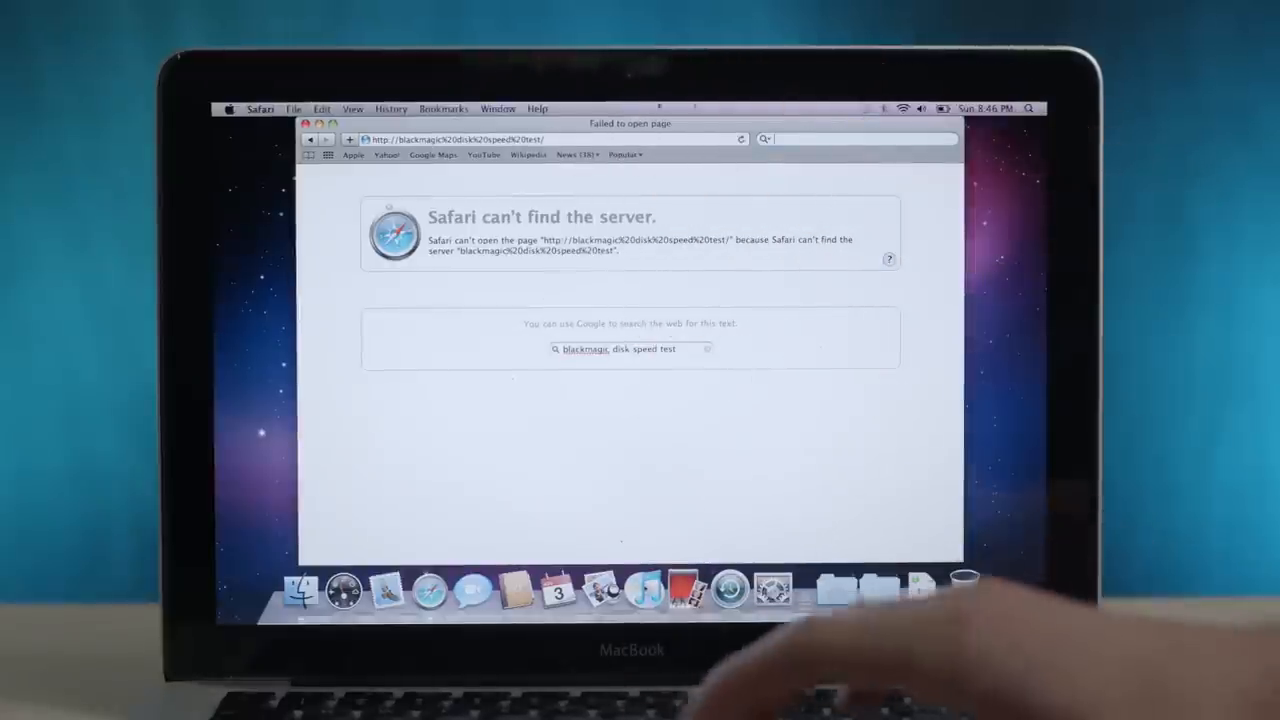
{"action": "left_click", "coordinate": [260, 108]}
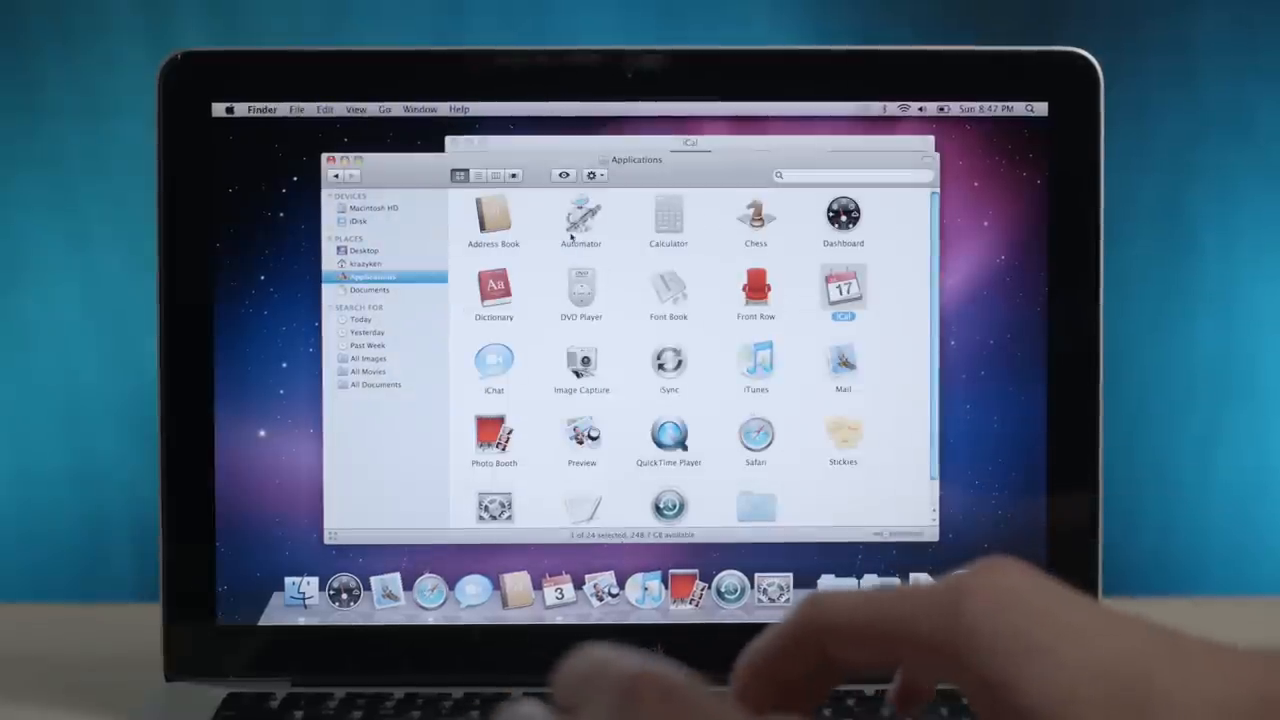
- Launch Mail from Applications and cancel its Welcome to Mail account setup
{"action": "double_click", "coordinate": [580, 218]}
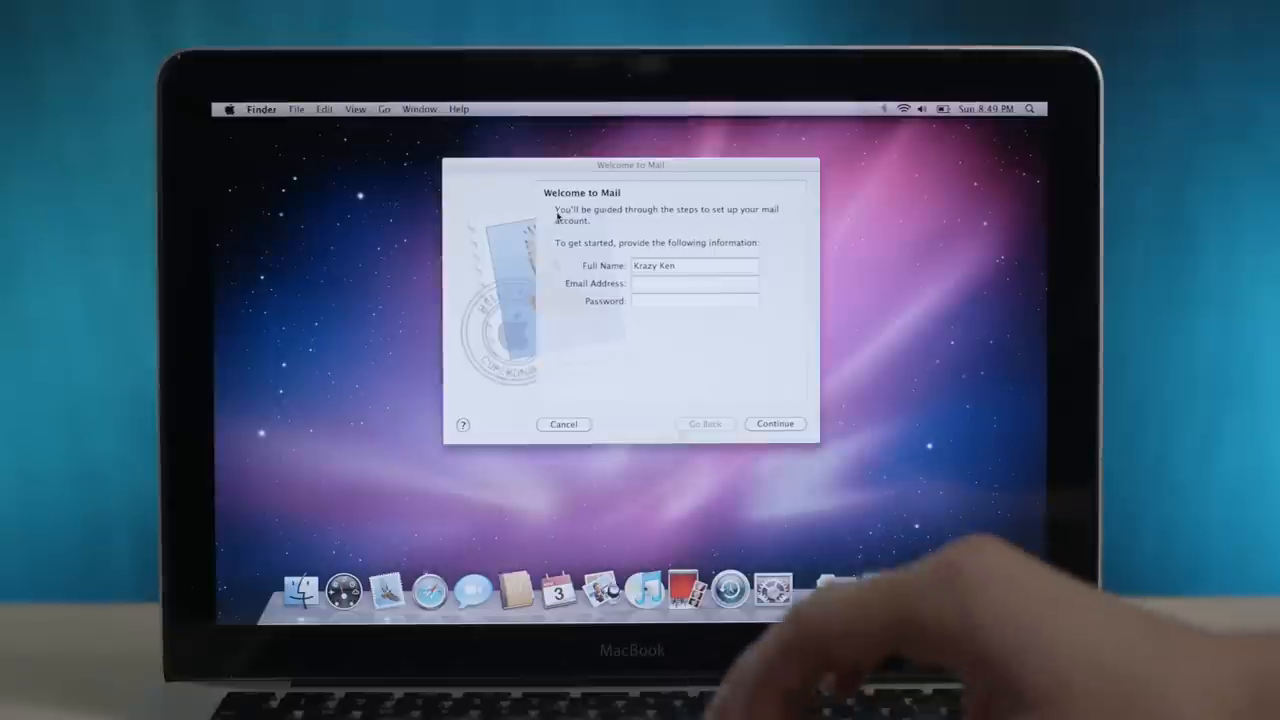
{"action": "left_click", "coordinate": [564, 424]}
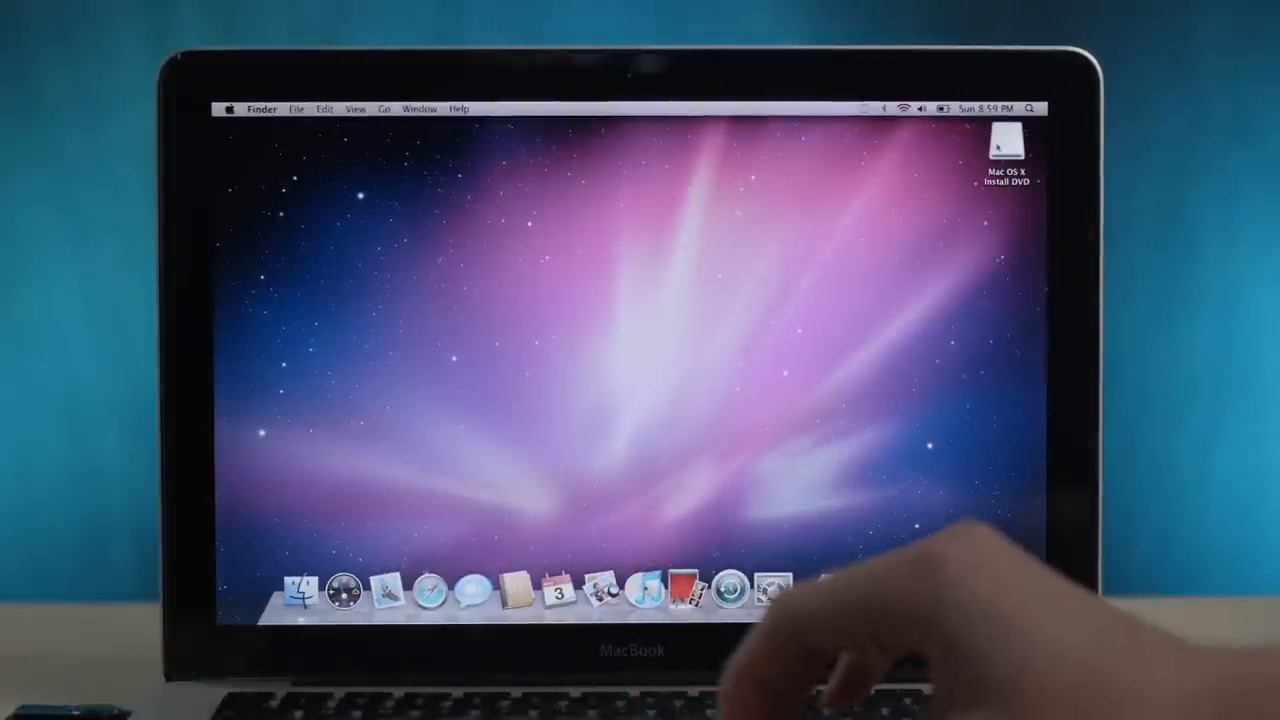
- From the Install DVD copy the movie and disk image files and launch the Xcode installer in Optional Installs
{"action": "double_click", "coordinate": [1008, 148]}
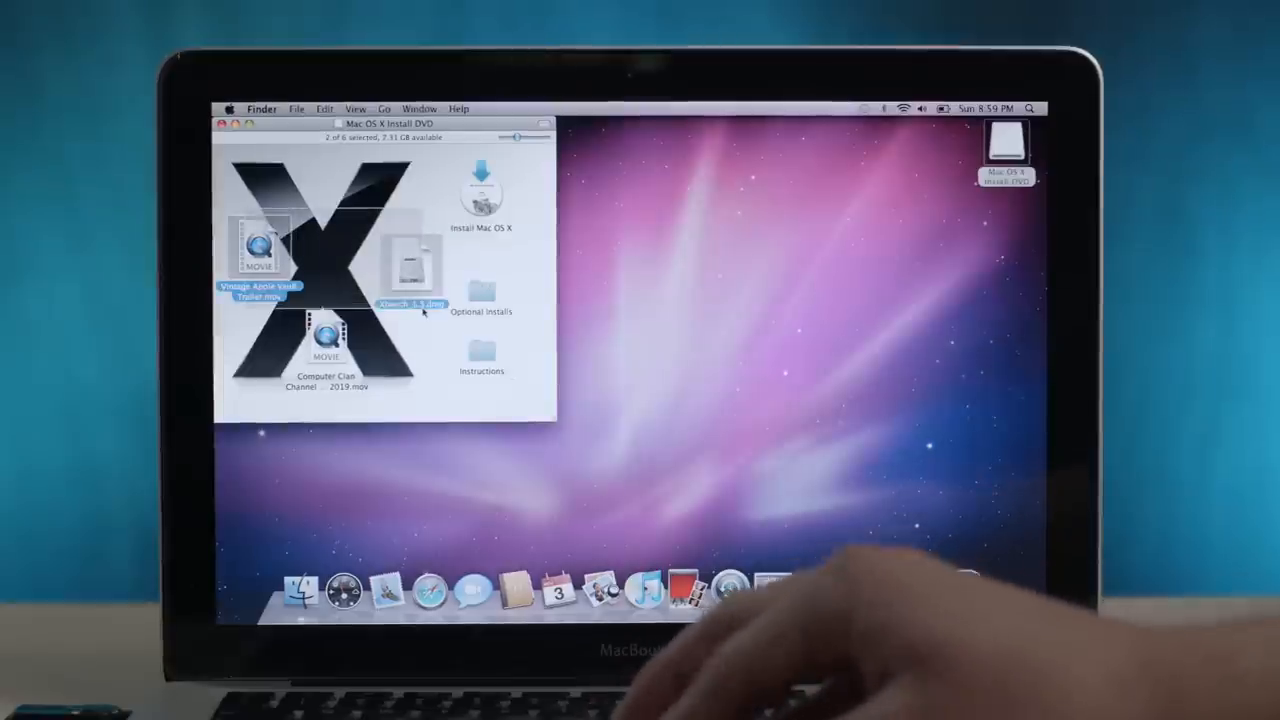
{"action": "left_click", "coordinate": [324, 344]}
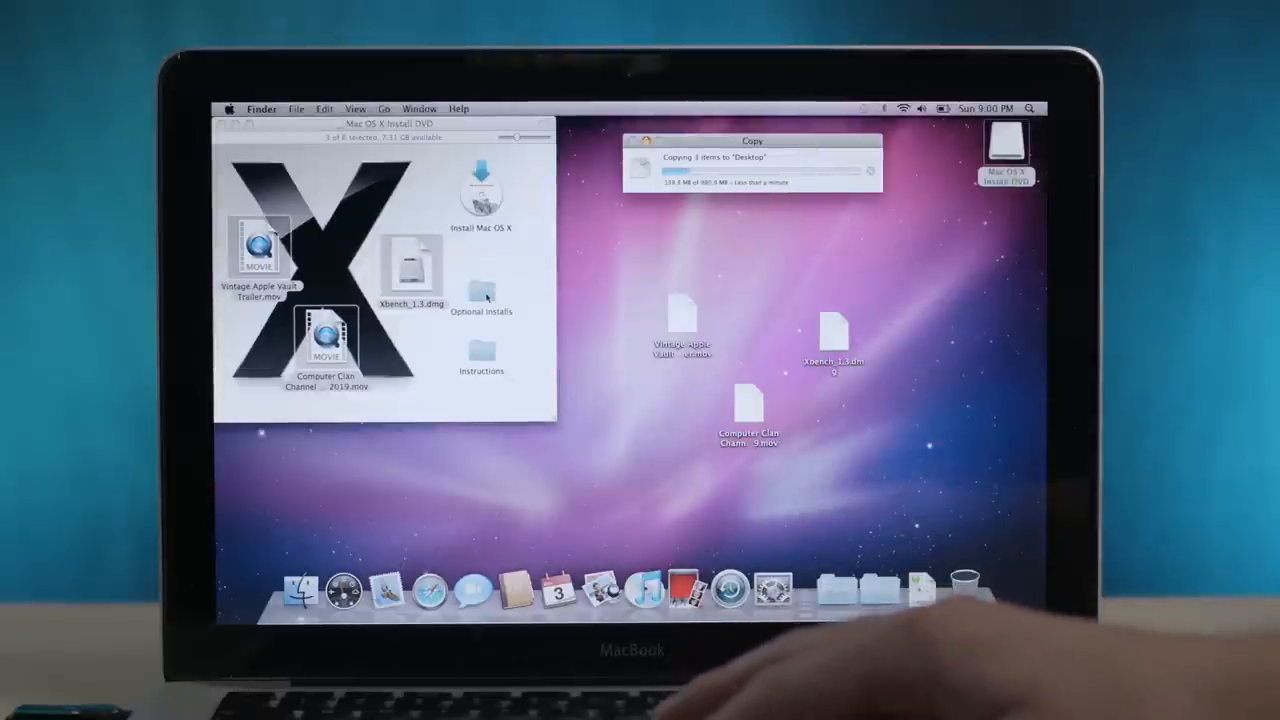
{"action": "double_click", "coordinate": [480, 296]}
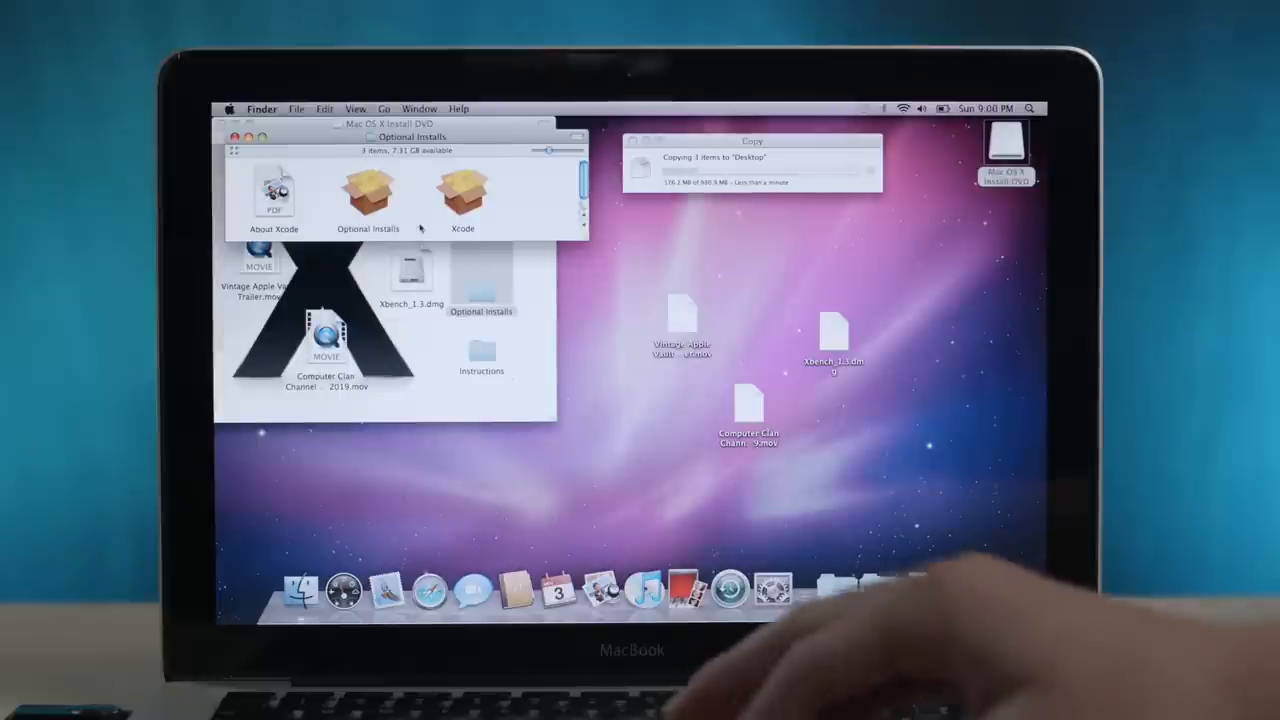
{"action": "double_click", "coordinate": [462, 190]}
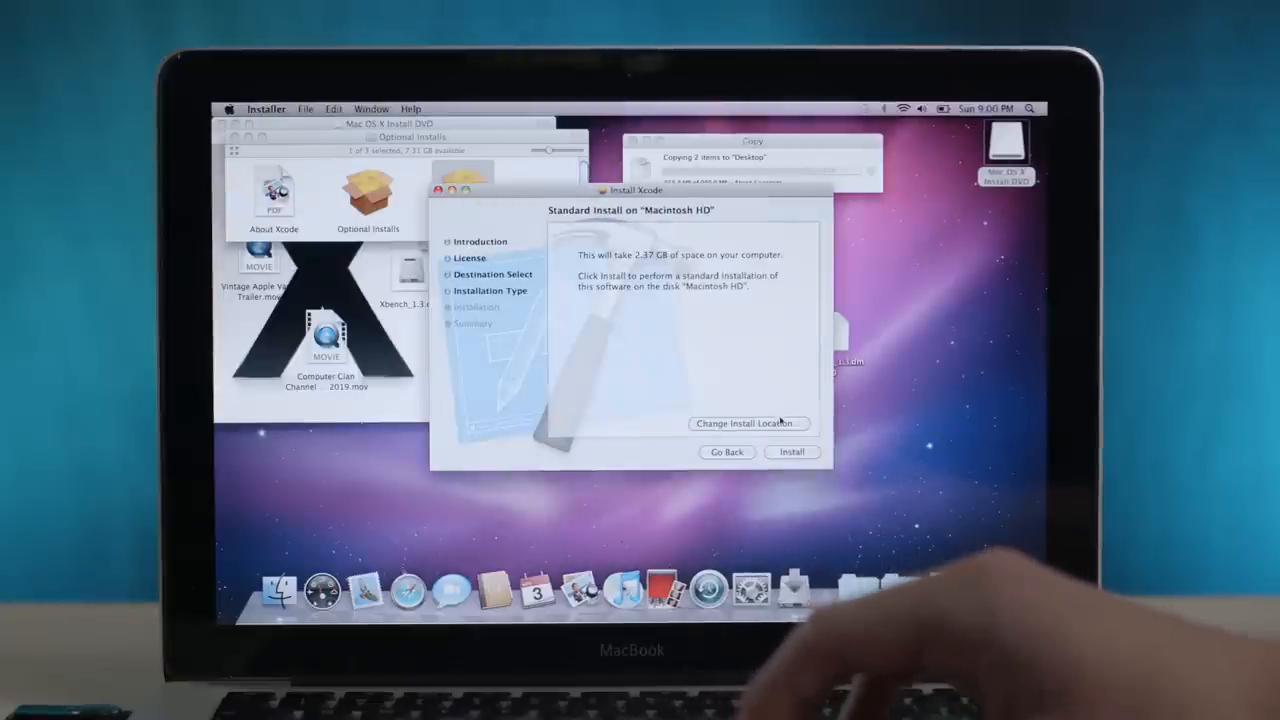
- Install Xcode with the administrator password through to the successful-installation confirmation and close it
{"action": "left_click", "coordinate": [792, 452]}
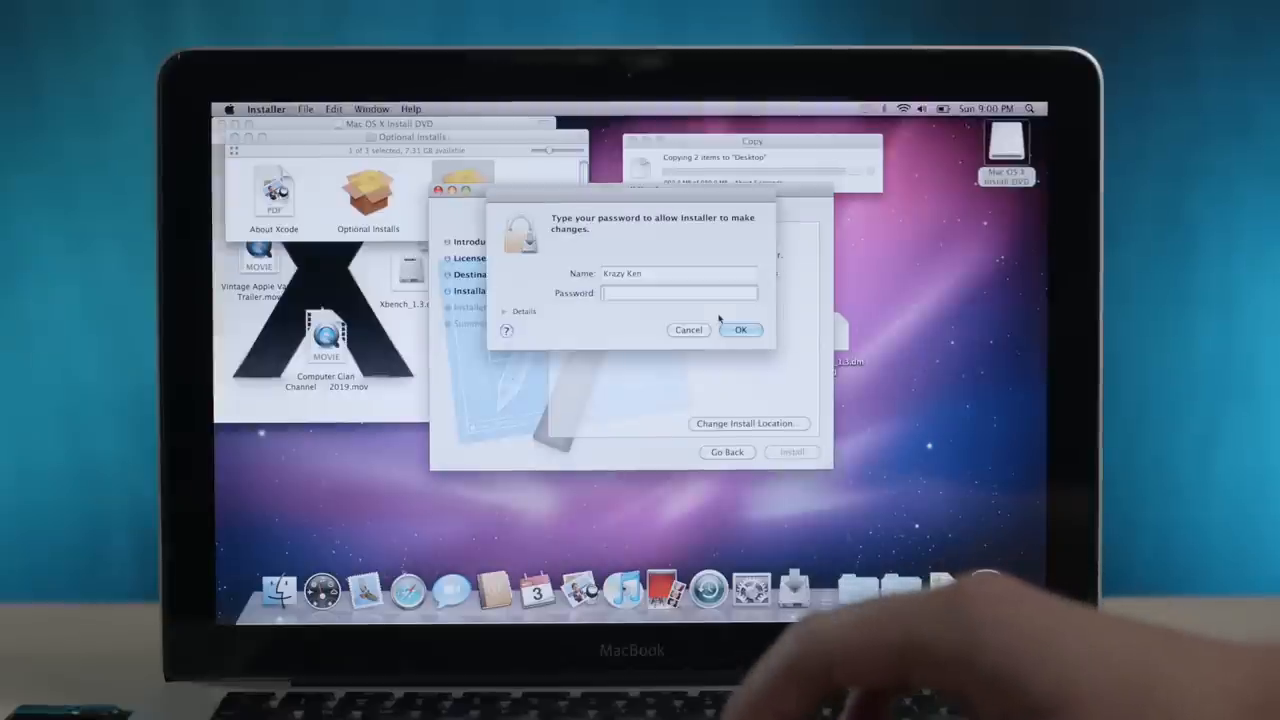
{"action": "left_click", "coordinate": [740, 330]}
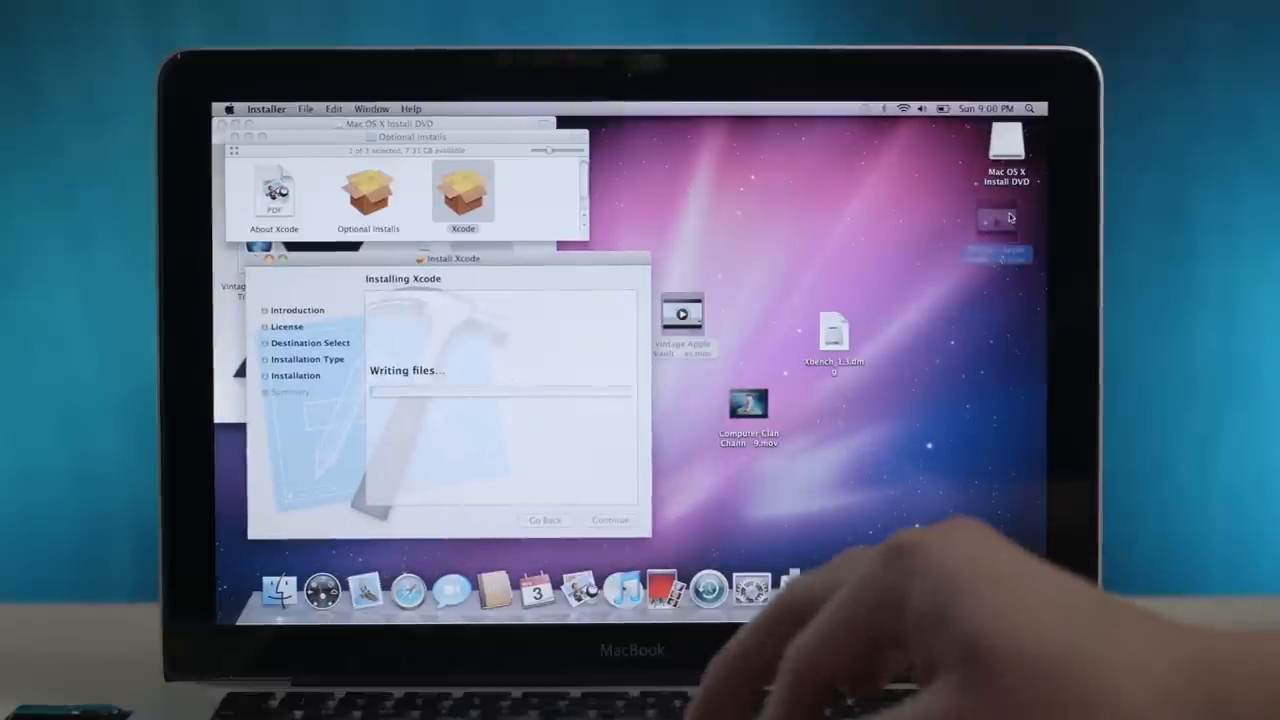
{"action": "right_click", "coordinate": [856, 400]}
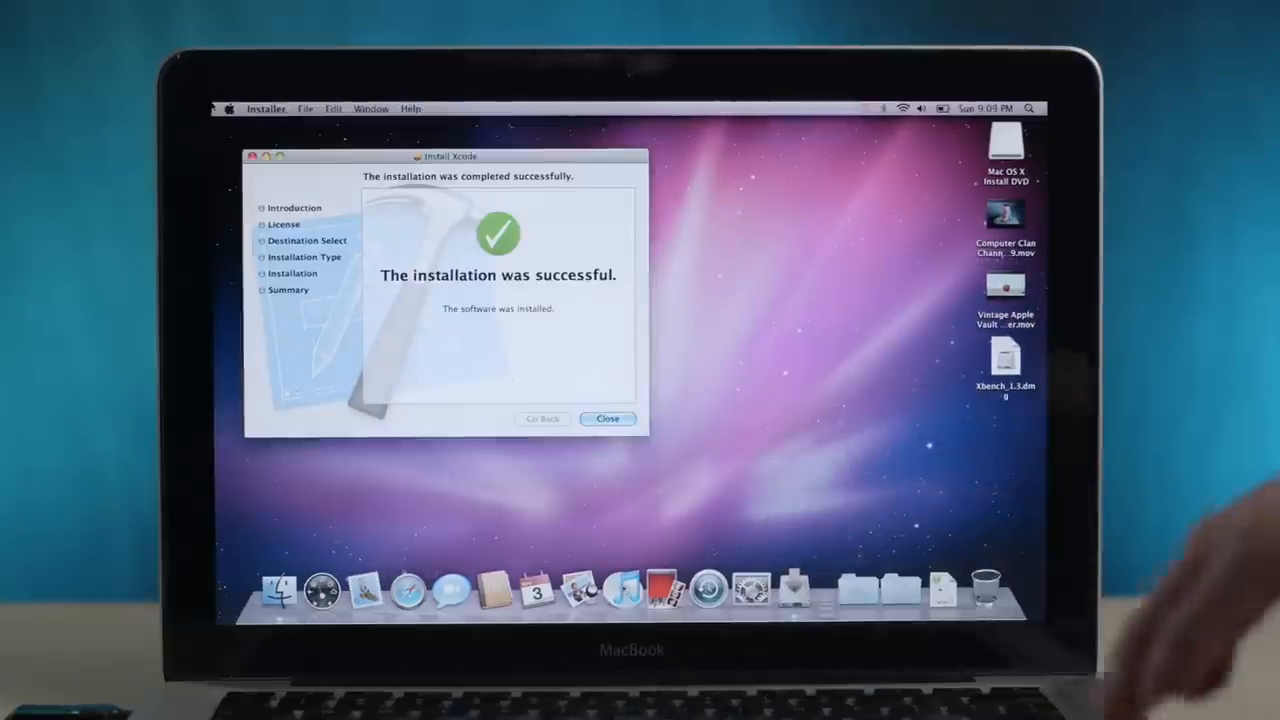
{"action": "left_click", "coordinate": [608, 418]}
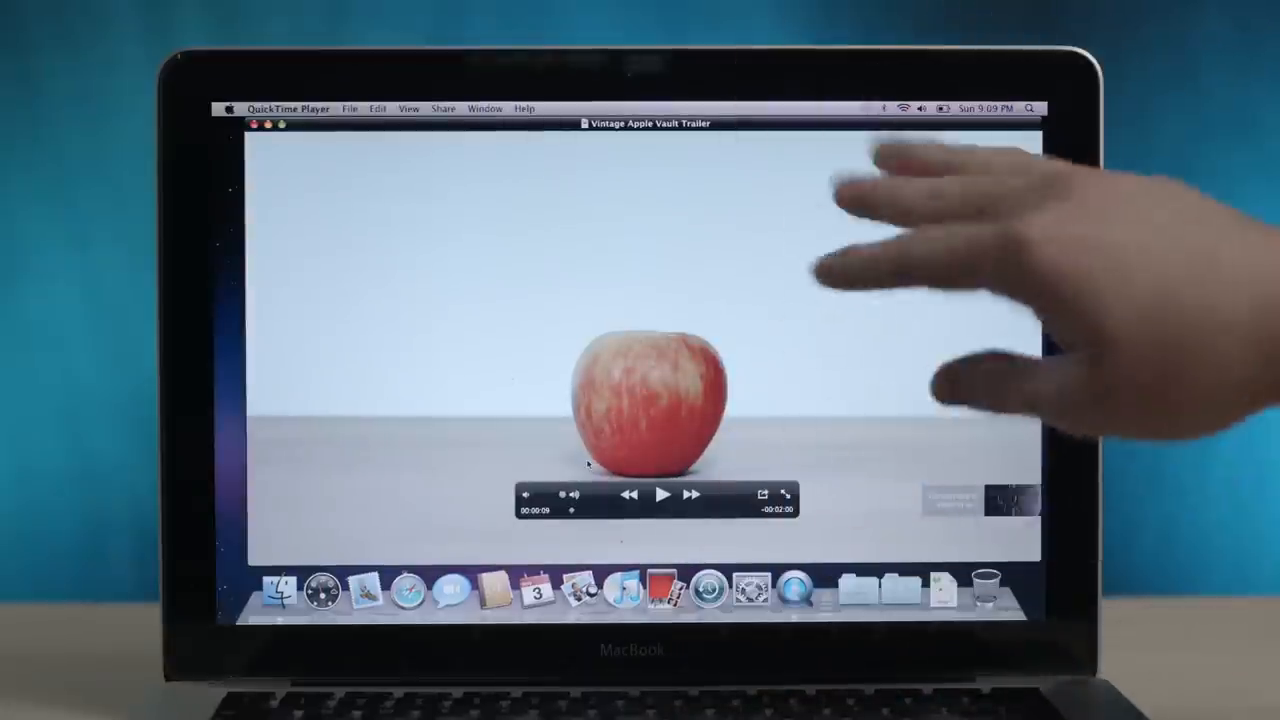
- Play the Vintage Apple Vault Trailer in QuickTime Player
{"action": "left_click", "coordinate": [662, 496]}
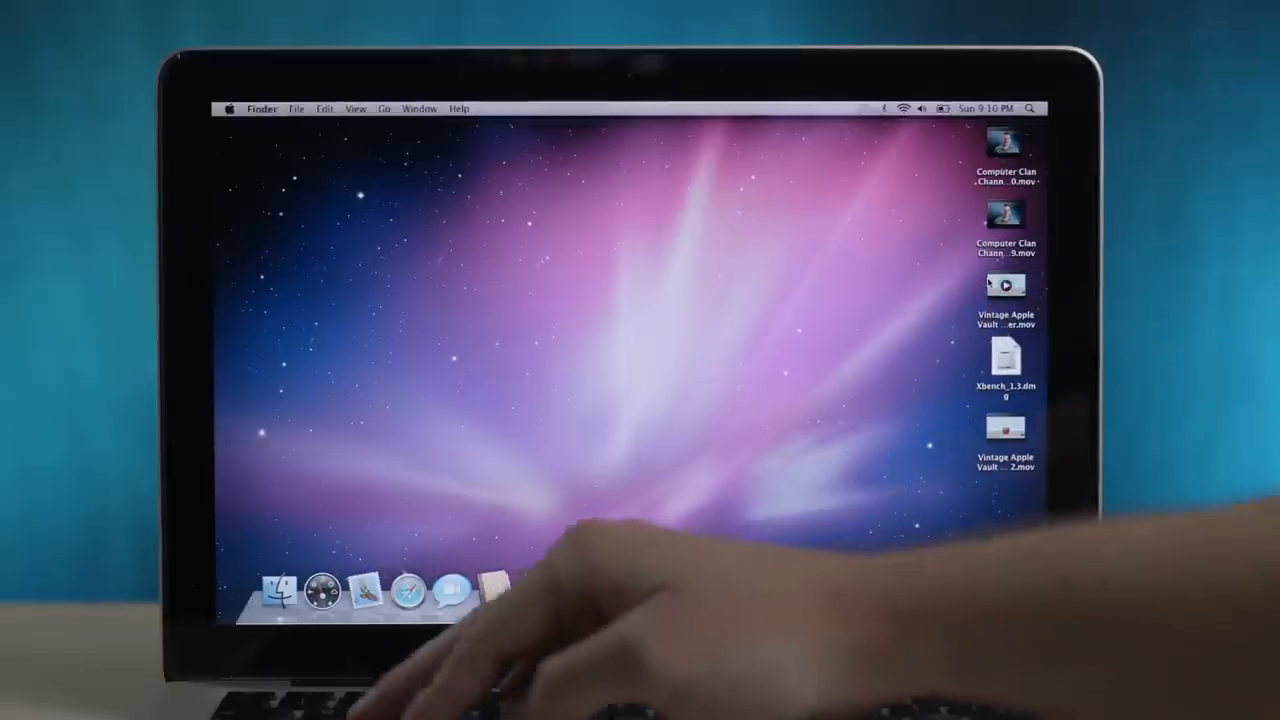
- Mount the Xbench disk image and bring Xcode's Welcome window forward
{"action": "double_click", "coordinate": [1006, 356]}
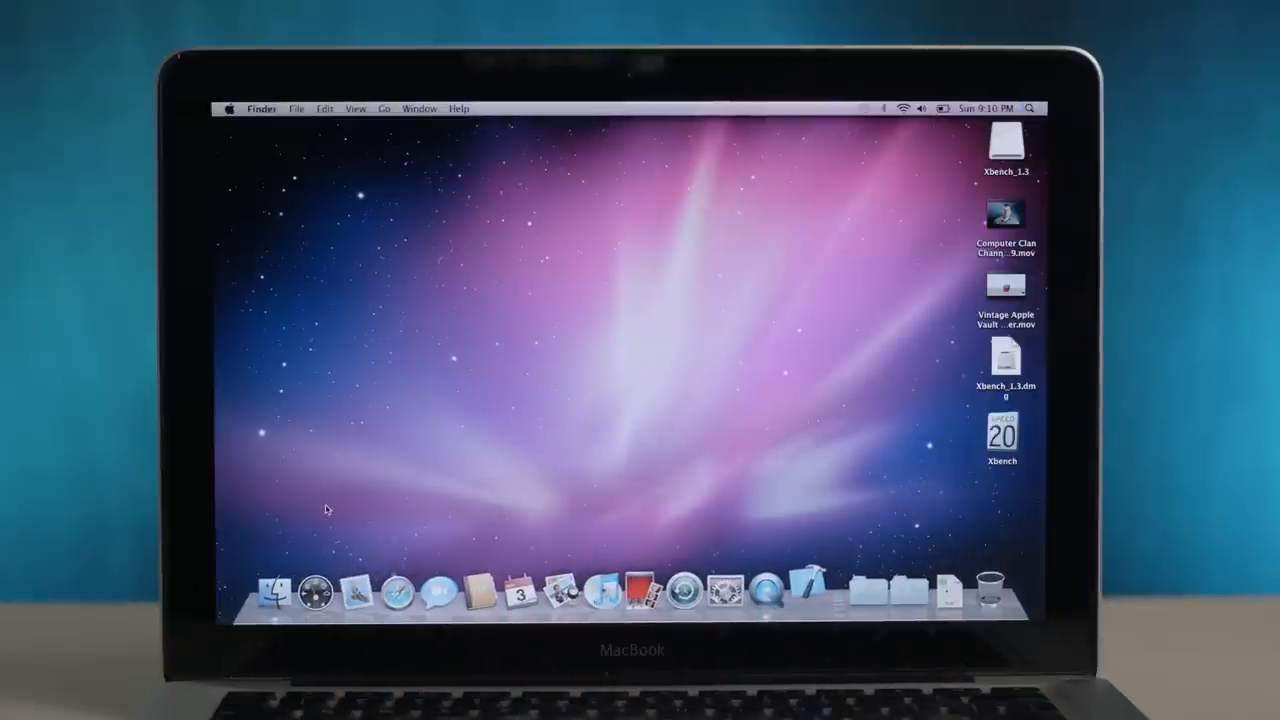
{"action": "left_click", "coordinate": [810, 592]}
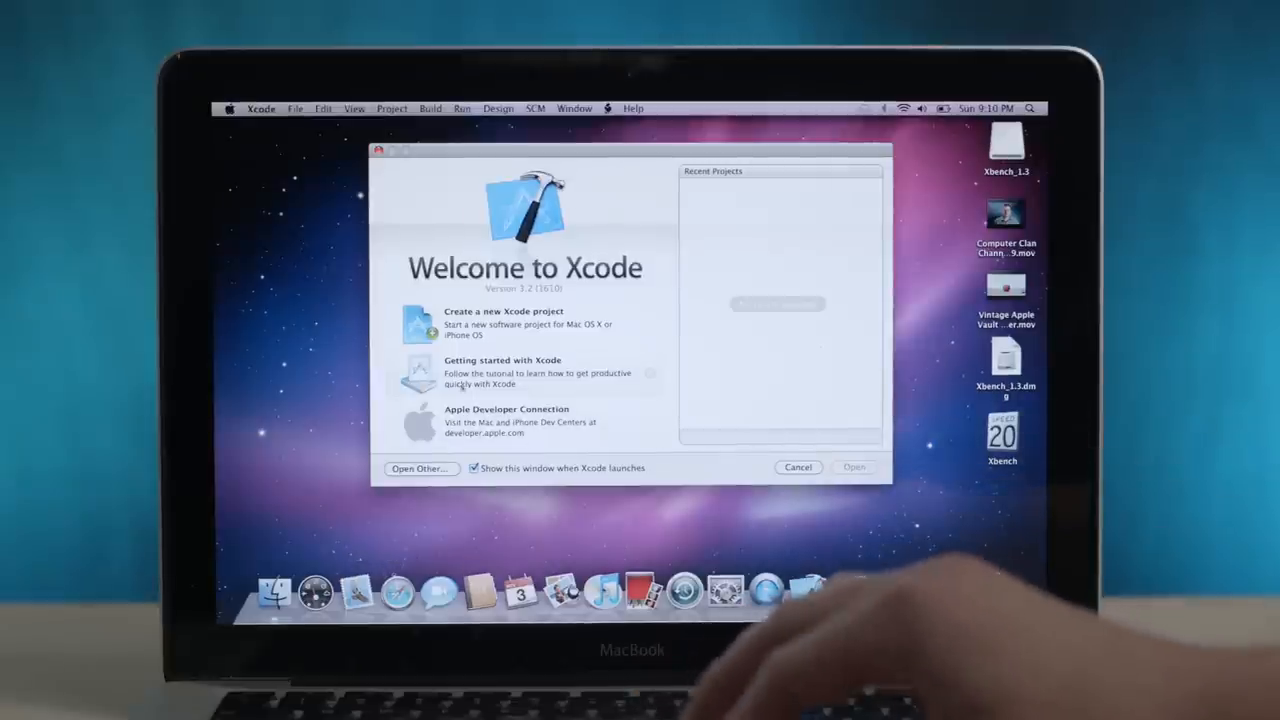
- Start a new Xcode project and browse the Mac OS X project templates
{"action": "left_click", "coordinate": [504, 312]}
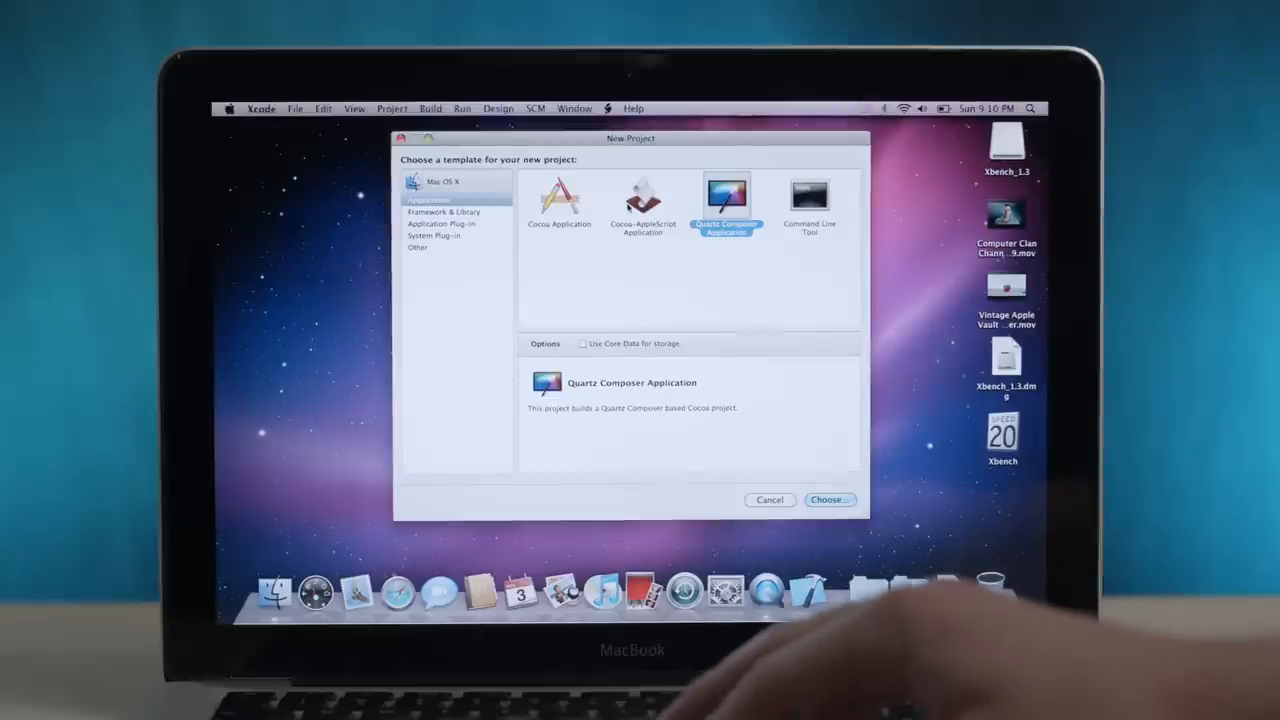
{"action": "left_click", "coordinate": [560, 200]}
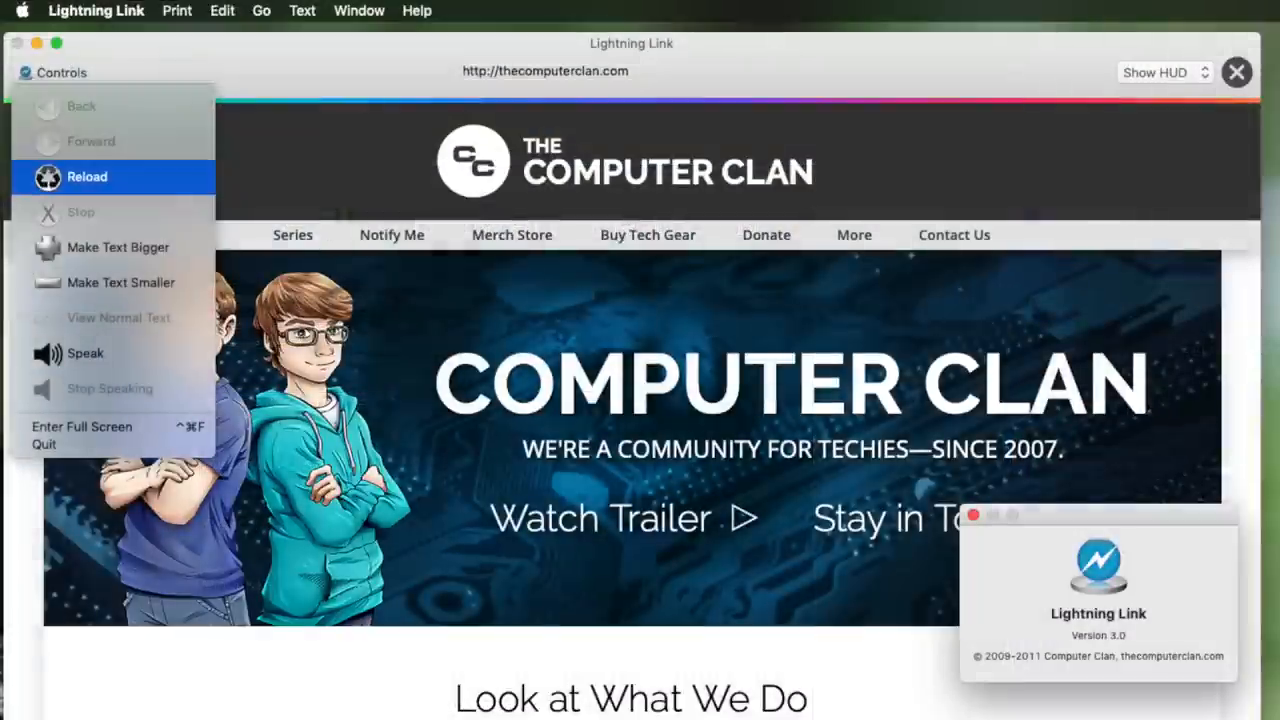
{"action": "left_click", "coordinate": [88, 176]}
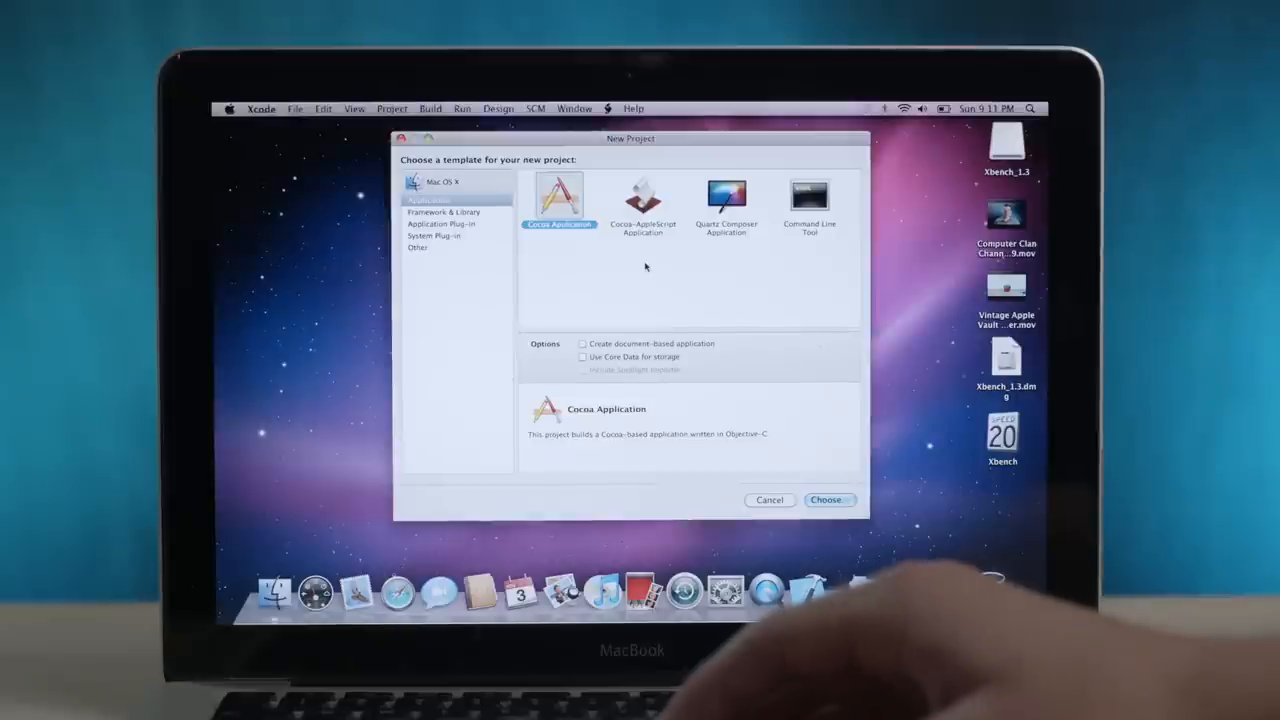
- Create a Cocoa Application project and add an Application XIB document from the Interface Builder templates
{"action": "left_click", "coordinate": [296, 108]}
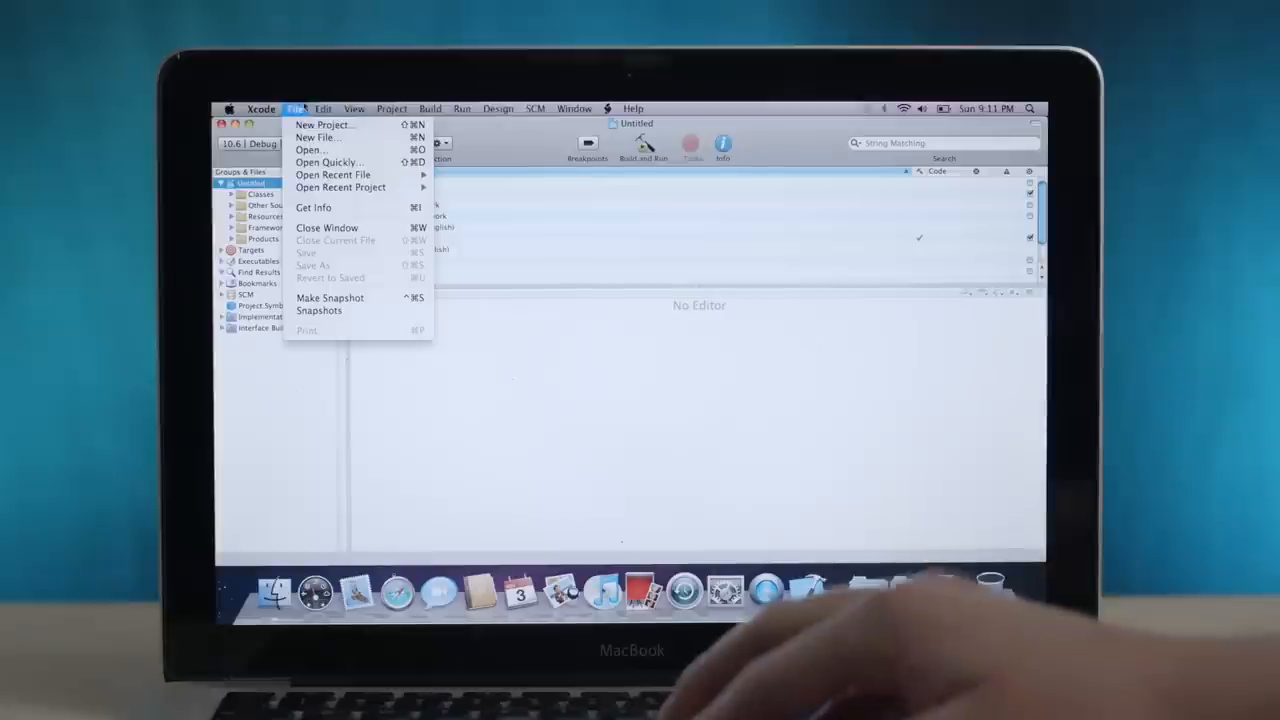
{"action": "left_click", "coordinate": [318, 136]}
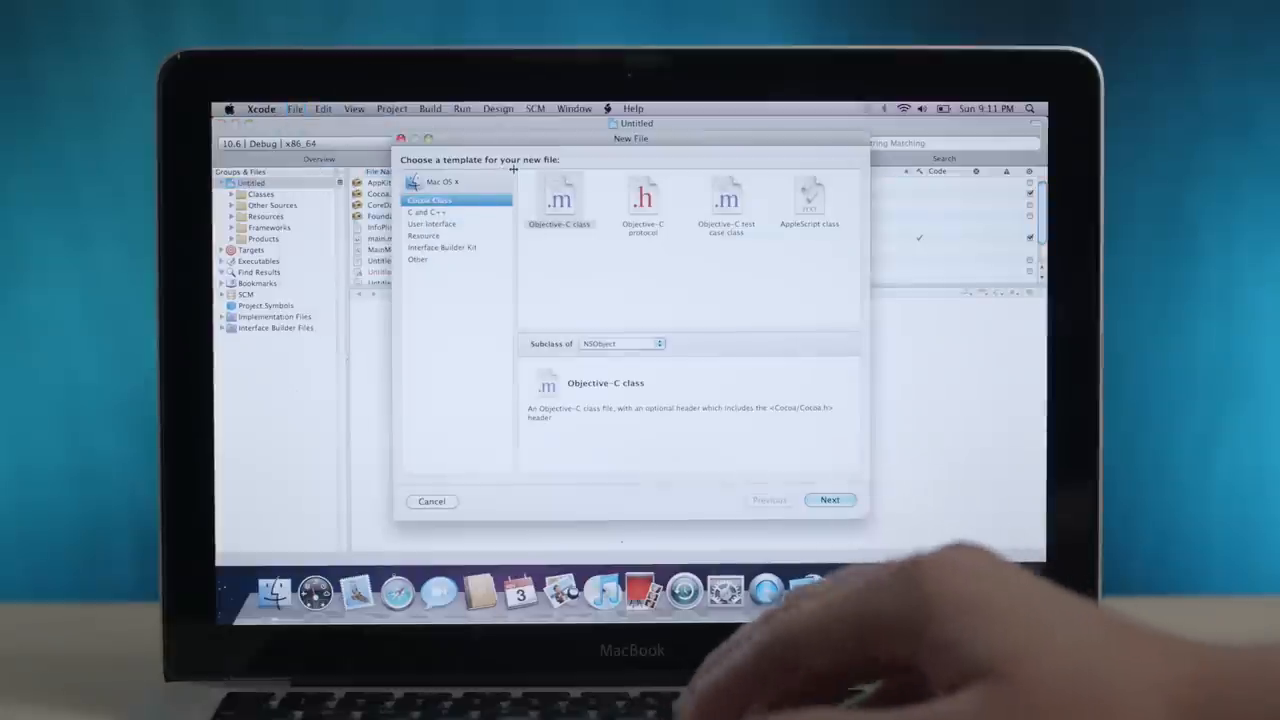
{"action": "left_click", "coordinate": [432, 224]}
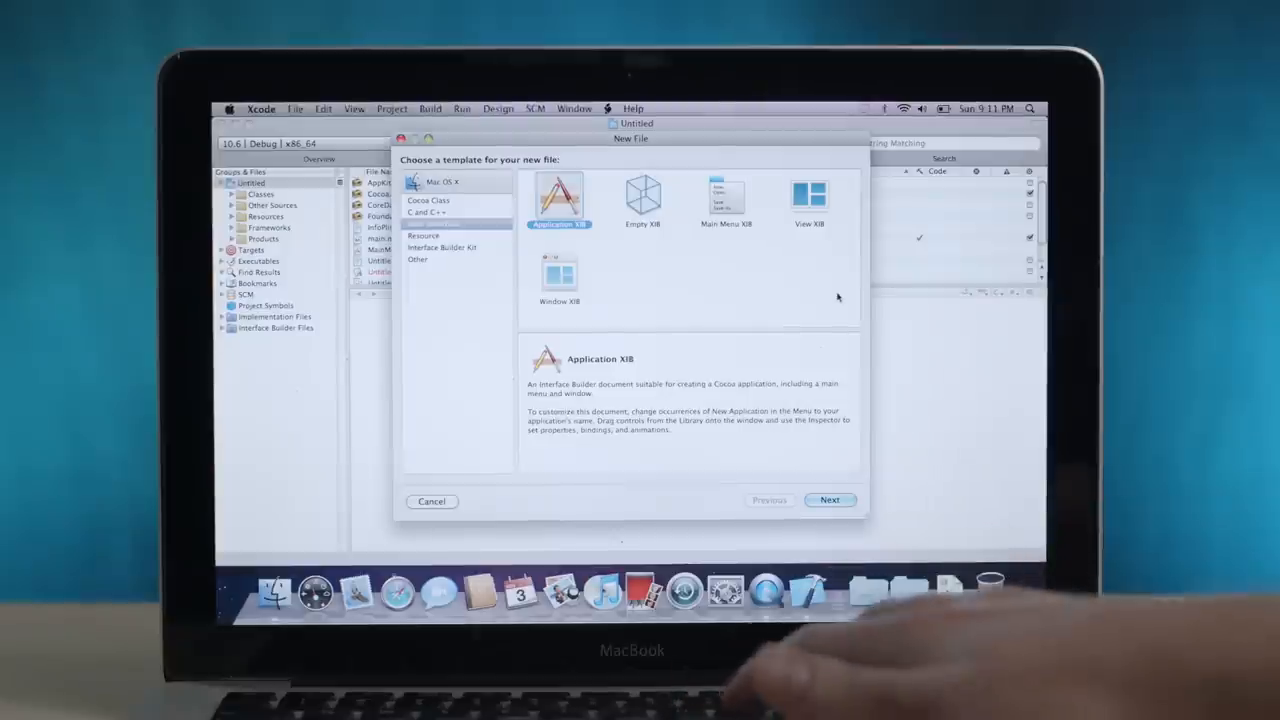
{"action": "left_click", "coordinate": [828, 500]}
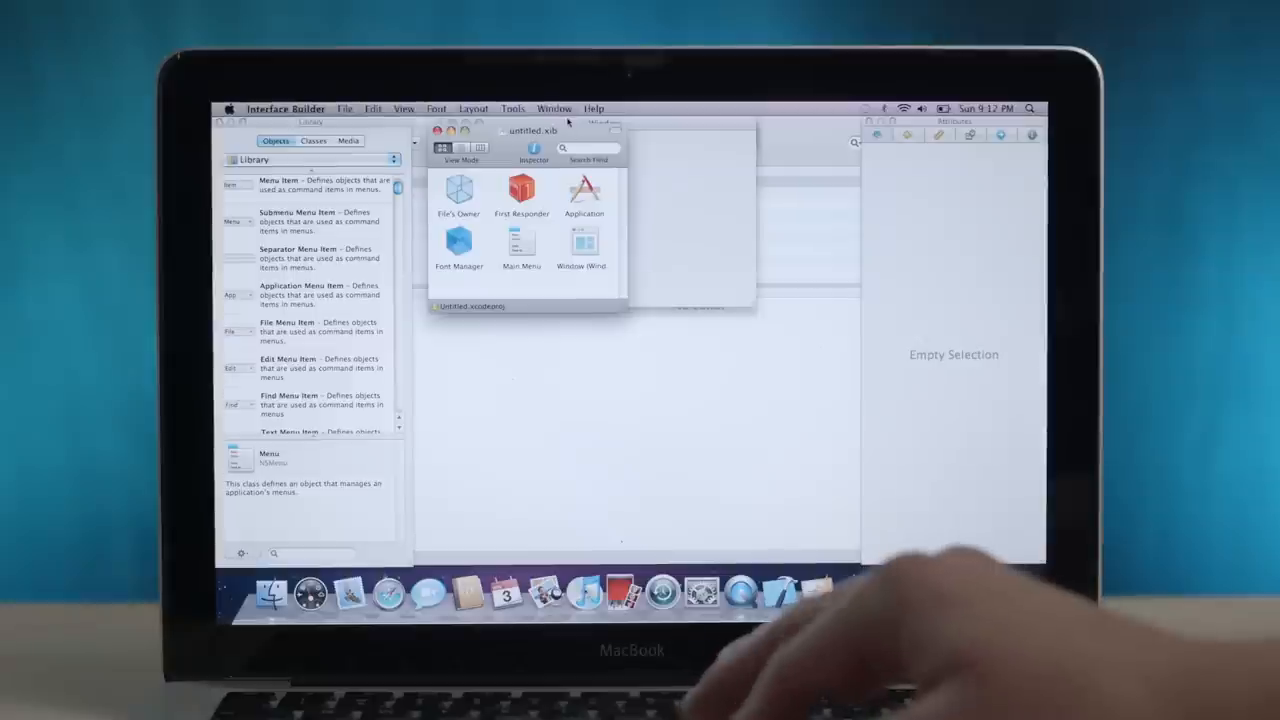
- Lay out a text field and horizontal slider in the window, then run it in Cocoa Simulator
{"action": "double_click", "coordinate": [580, 244]}
{"action": "type", "text": "text"}
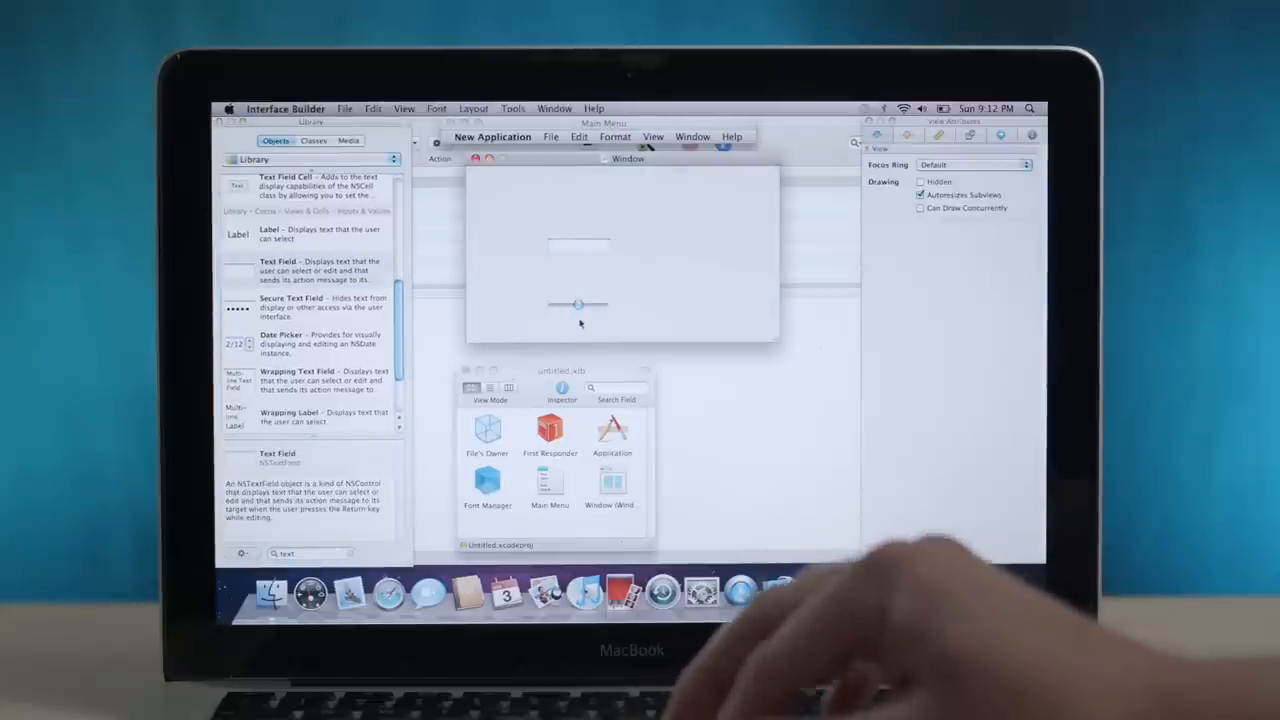
{"action": "left_click", "coordinate": [578, 304]}
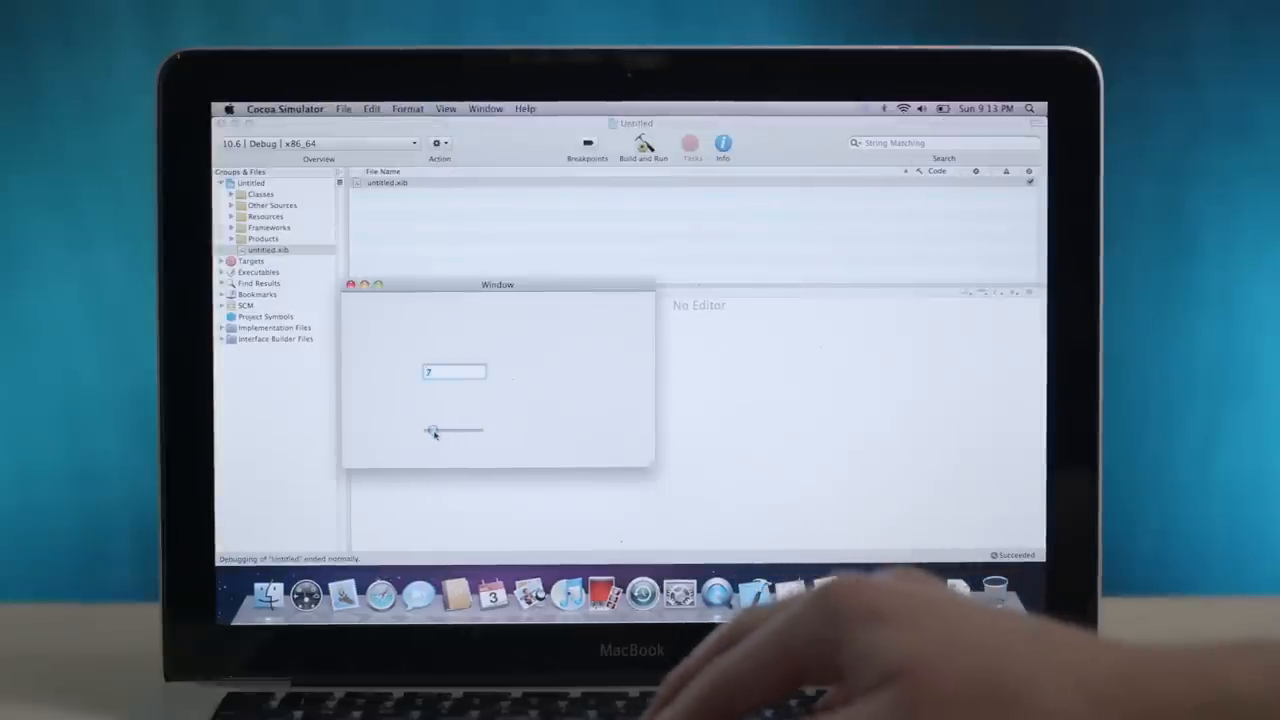
- Drag the slider so the text field updates from 7 to 51, then quit Xcode
{"action": "left_click_drag", "start_coordinate": [432, 430], "coordinate": [456, 430]}
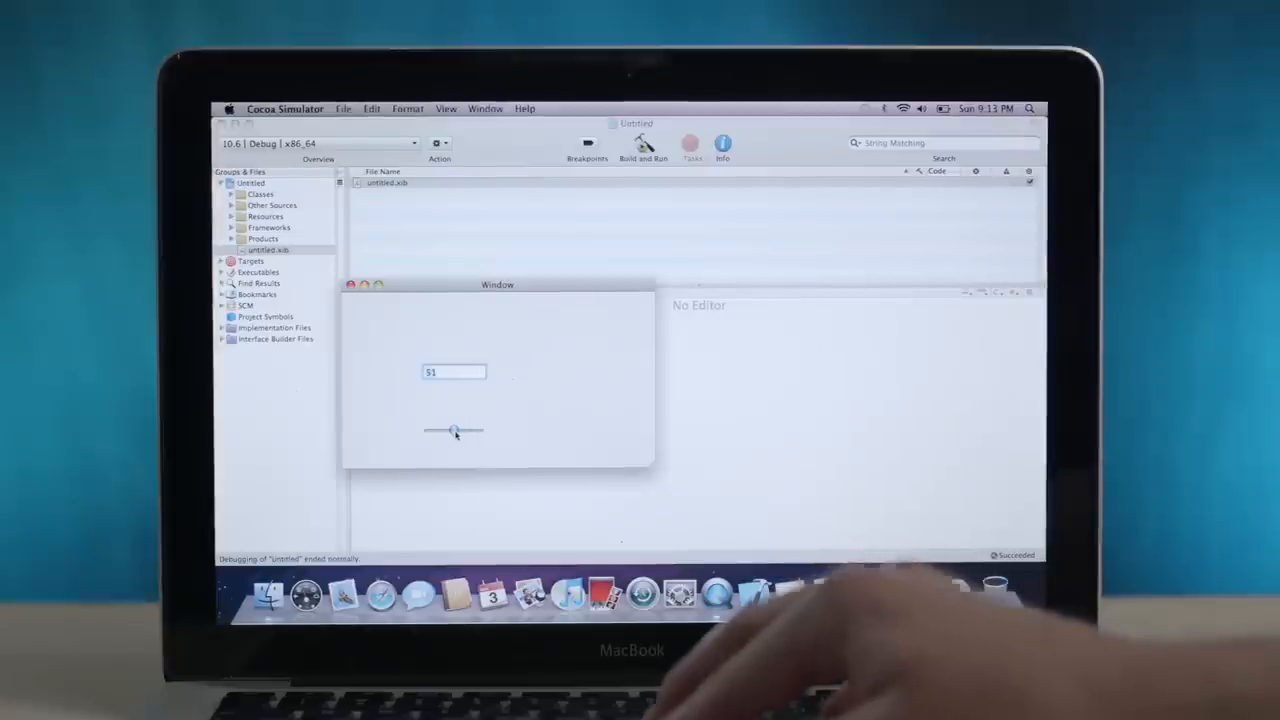
{"action": "left_click_drag", "start_coordinate": [452, 430], "coordinate": [478, 430]}
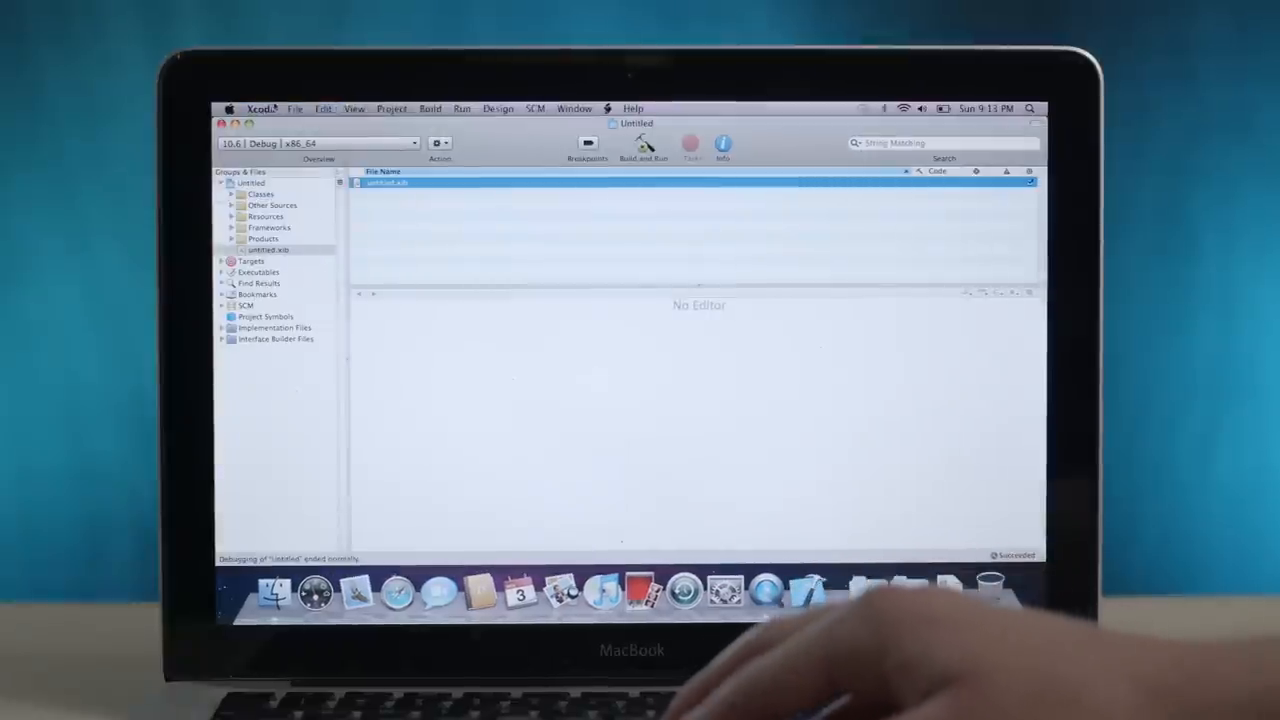
{"action": "left_click", "coordinate": [260, 108]}
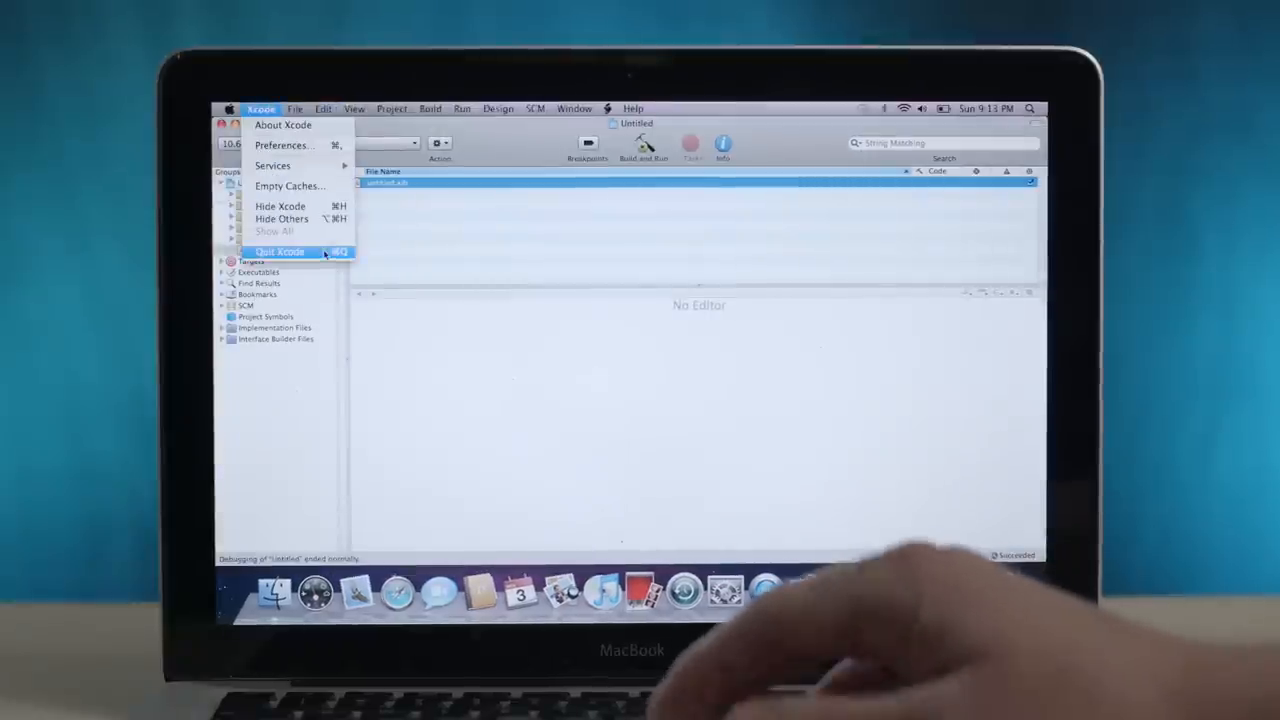
{"action": "left_click", "coordinate": [280, 252]}
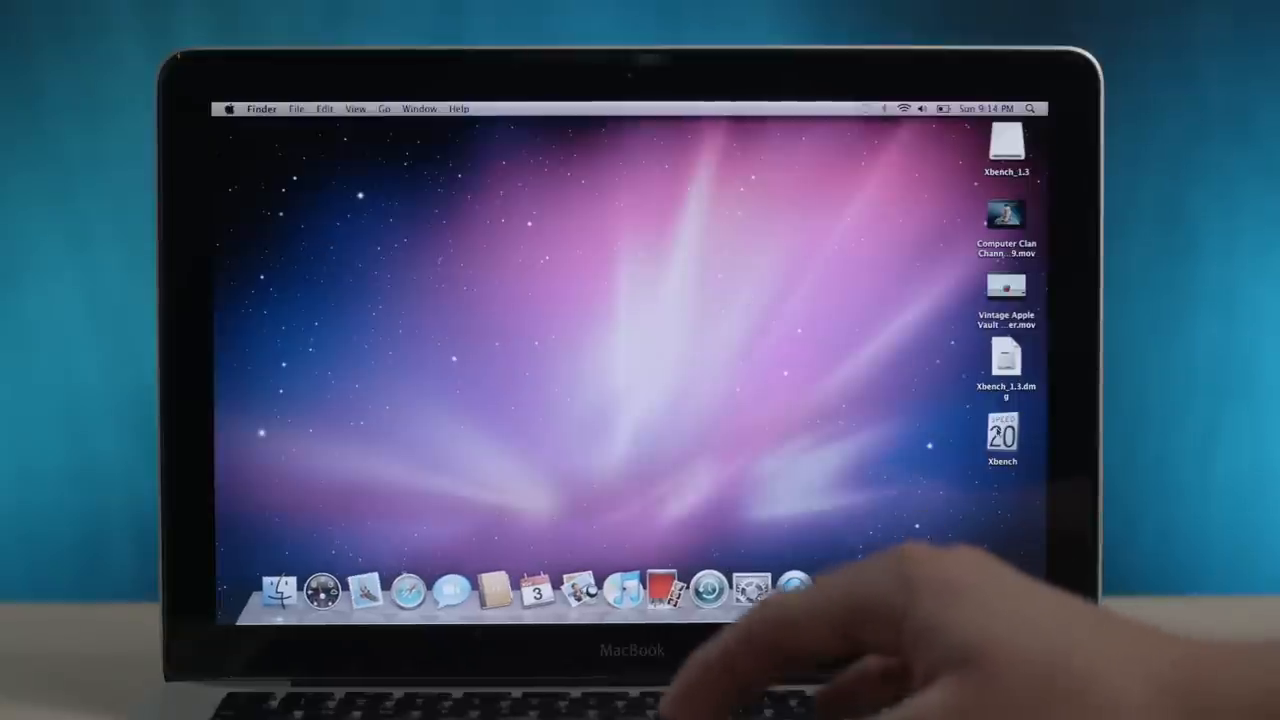
- Launch Xbench from the desktop and start the benchmark with all tests checked
{"action": "double_click", "coordinate": [1000, 434]}
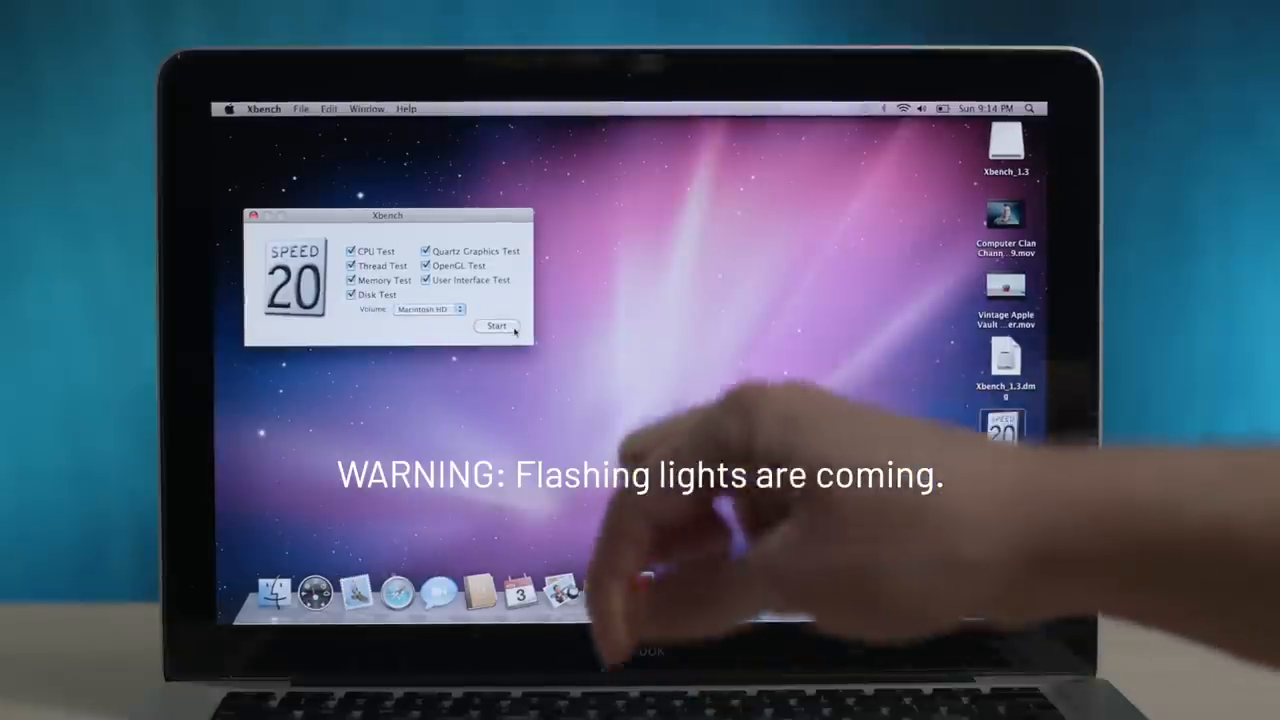
{"action": "left_click", "coordinate": [496, 326]}
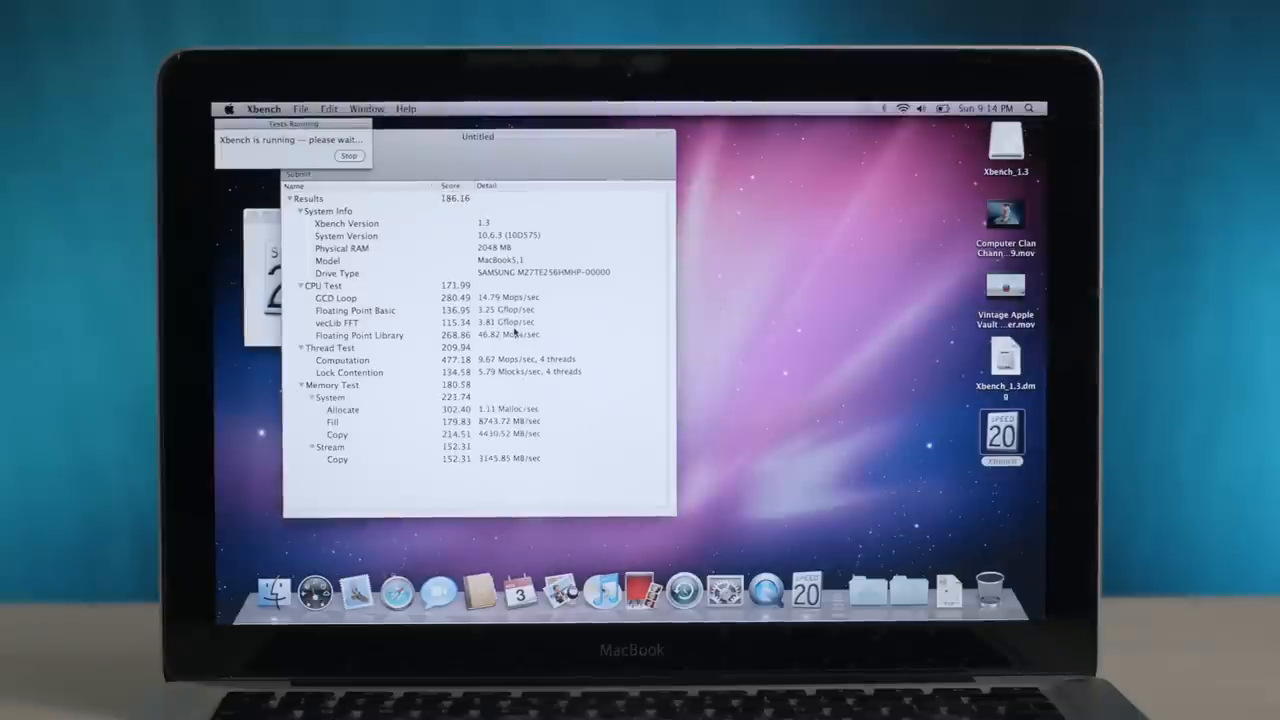